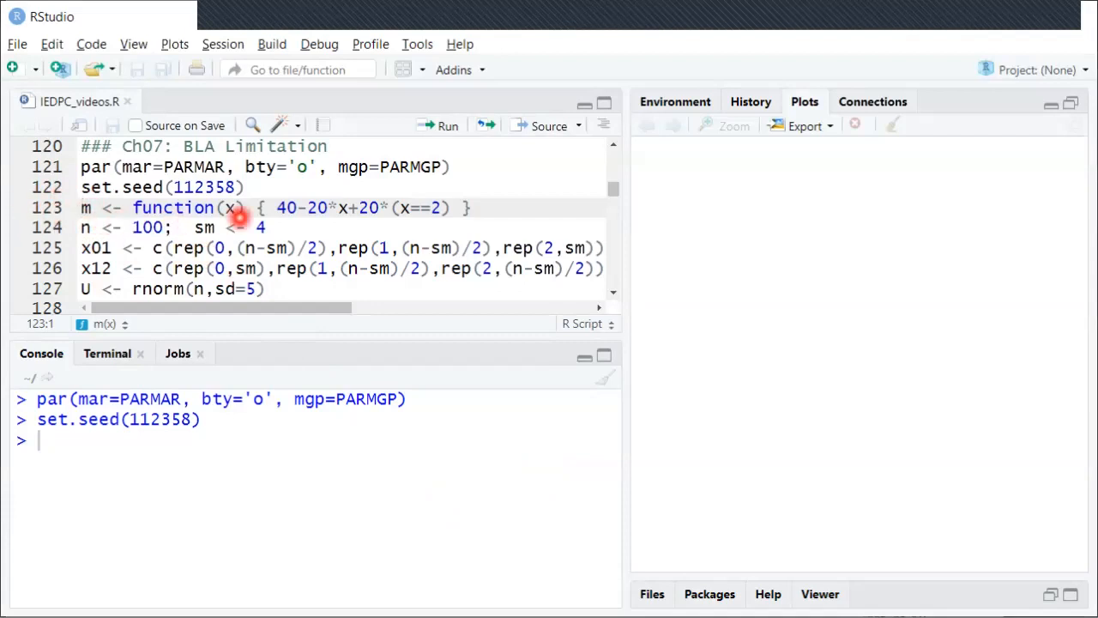
mouse_move(481, 219)
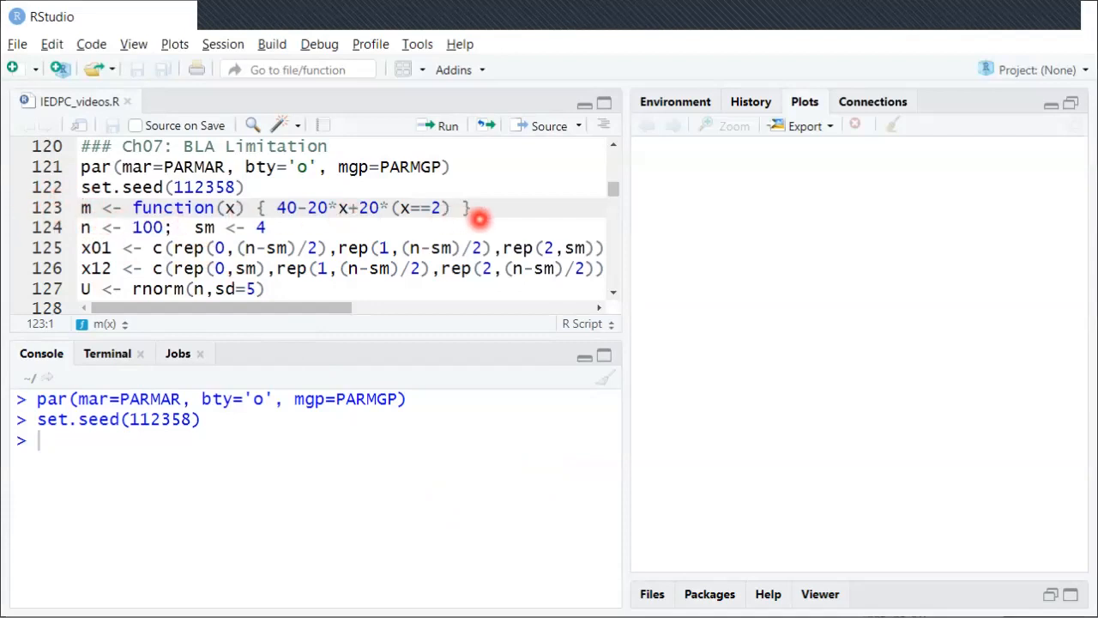
mouse_move(454, 188)
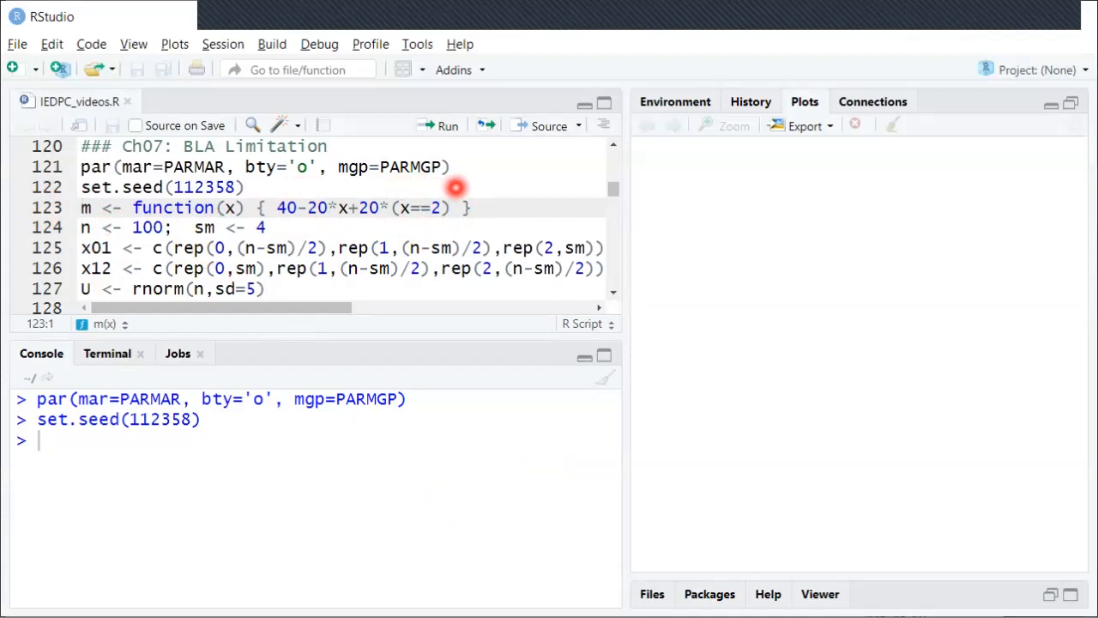
mouse_move(496, 219)
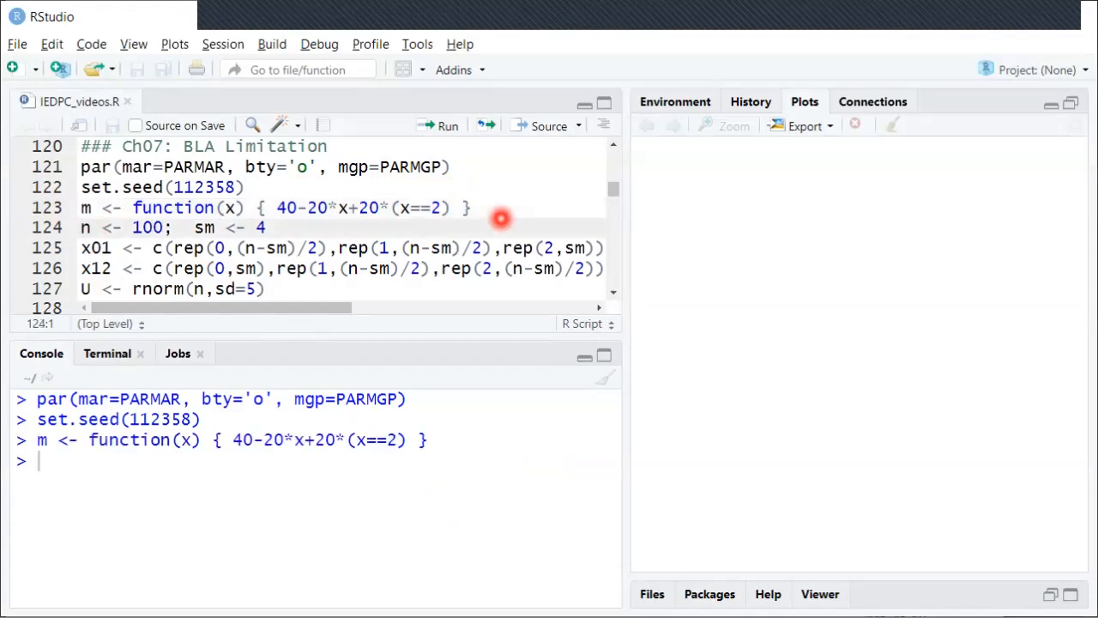
mouse_move(793, 322)
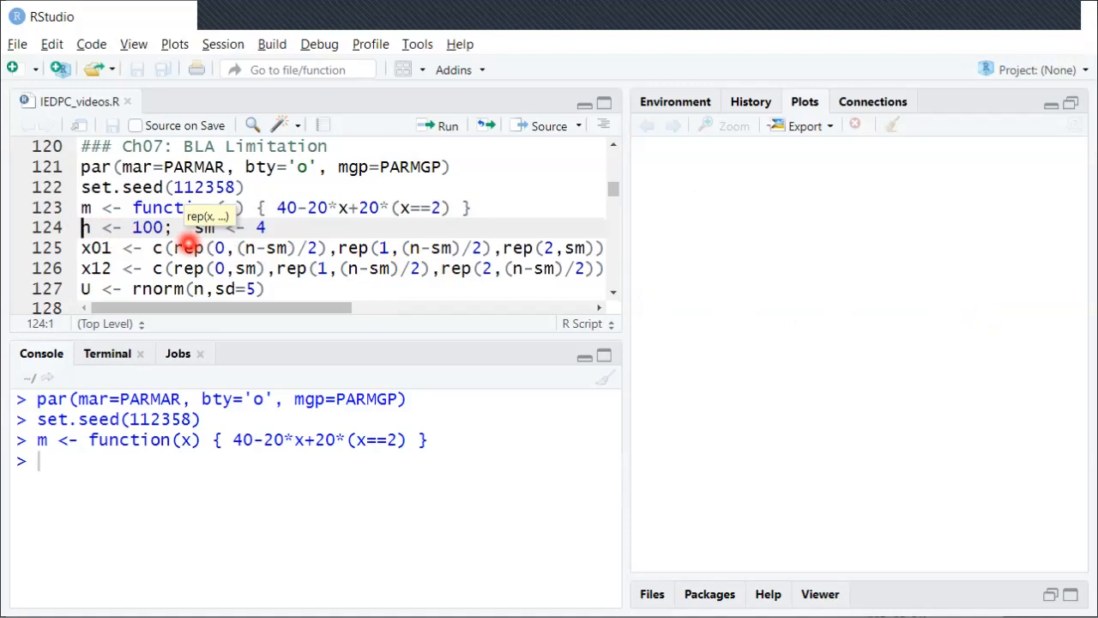
Run the script lines defining plot parameters, seed, kinked mean function m(x), and n values.
type("n")
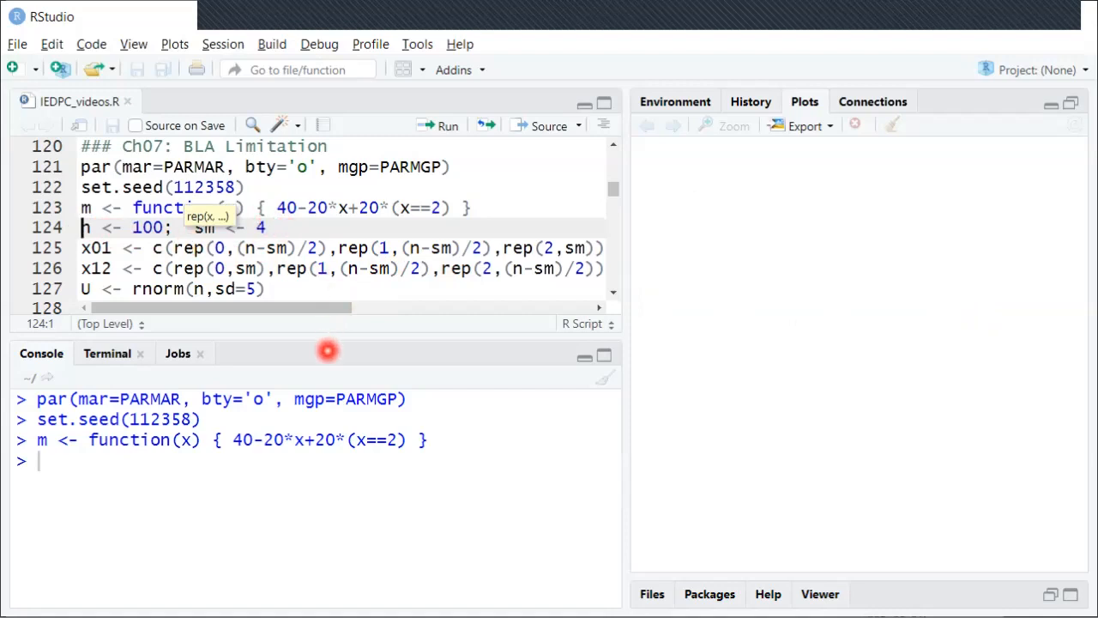
mouse_move(743, 257)
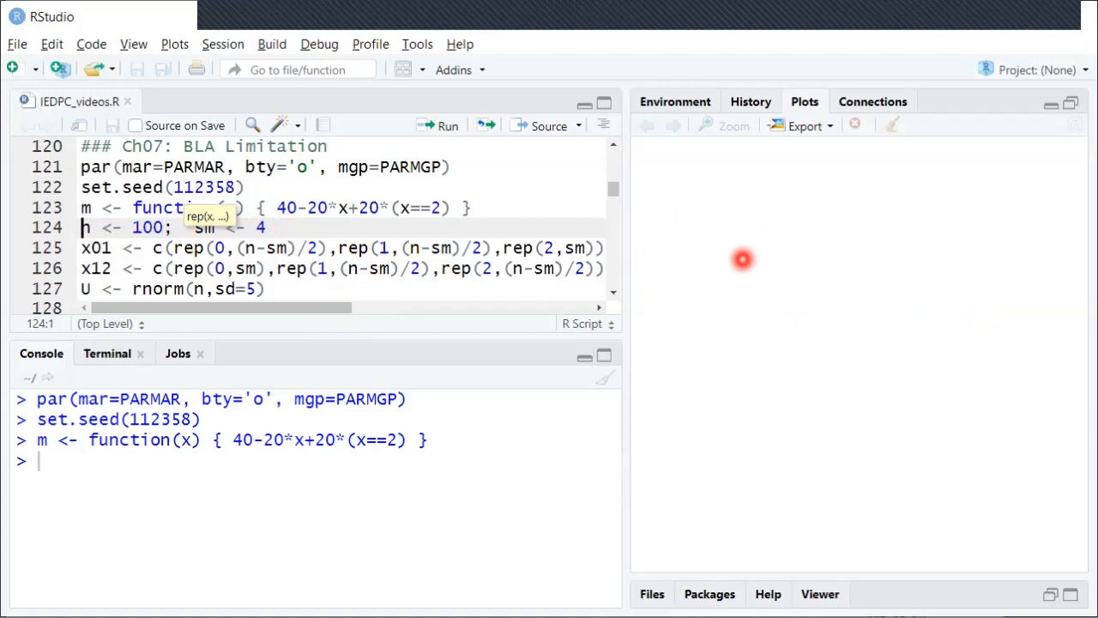
type("n")
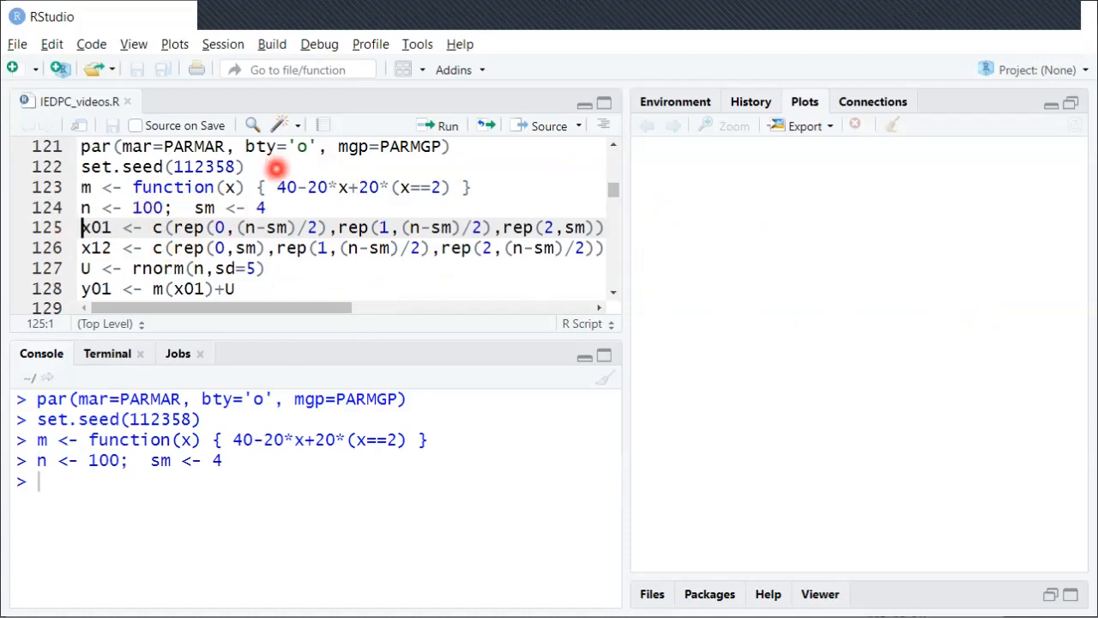
mouse_move(126, 197)
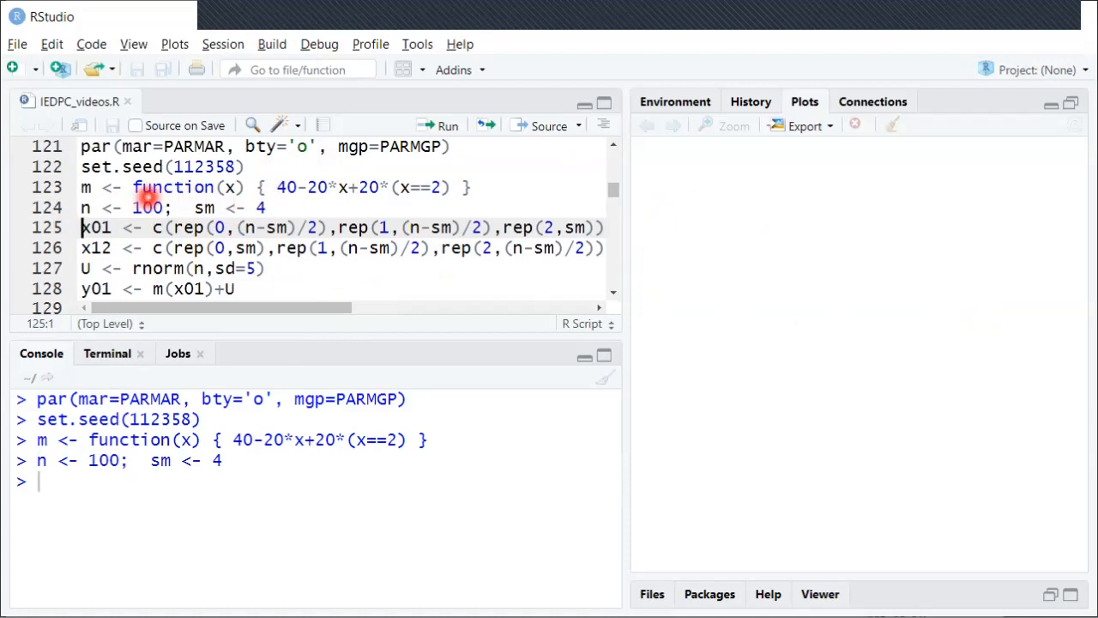
mouse_move(459, 206)
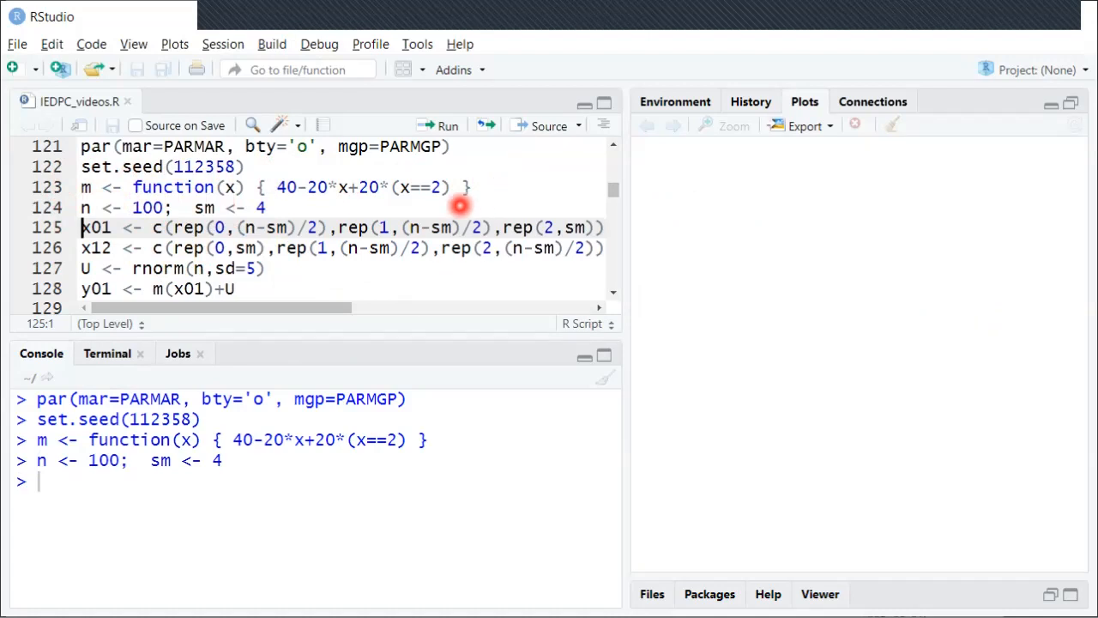
mouse_move(487, 186)
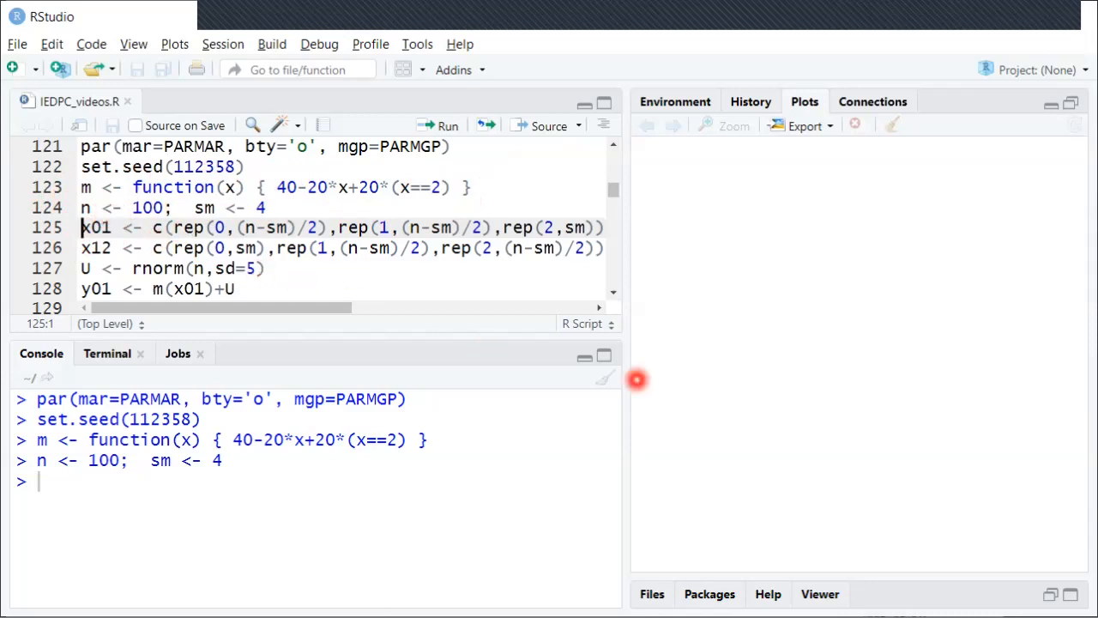
mouse_move(781, 396)
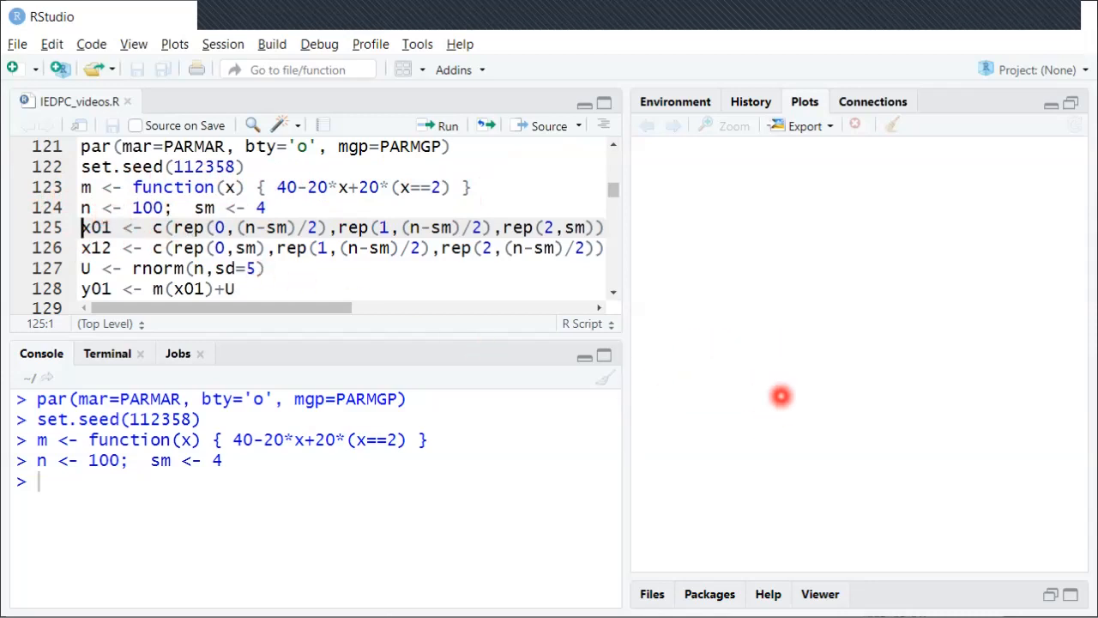
mouse_move(739, 399)
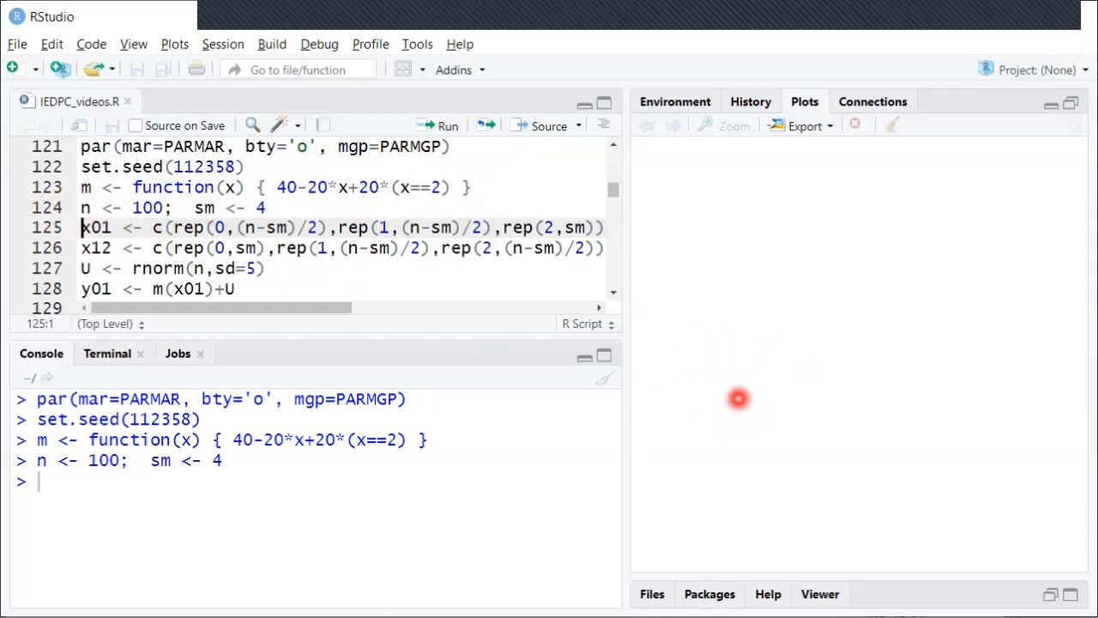
mouse_move(837, 373)
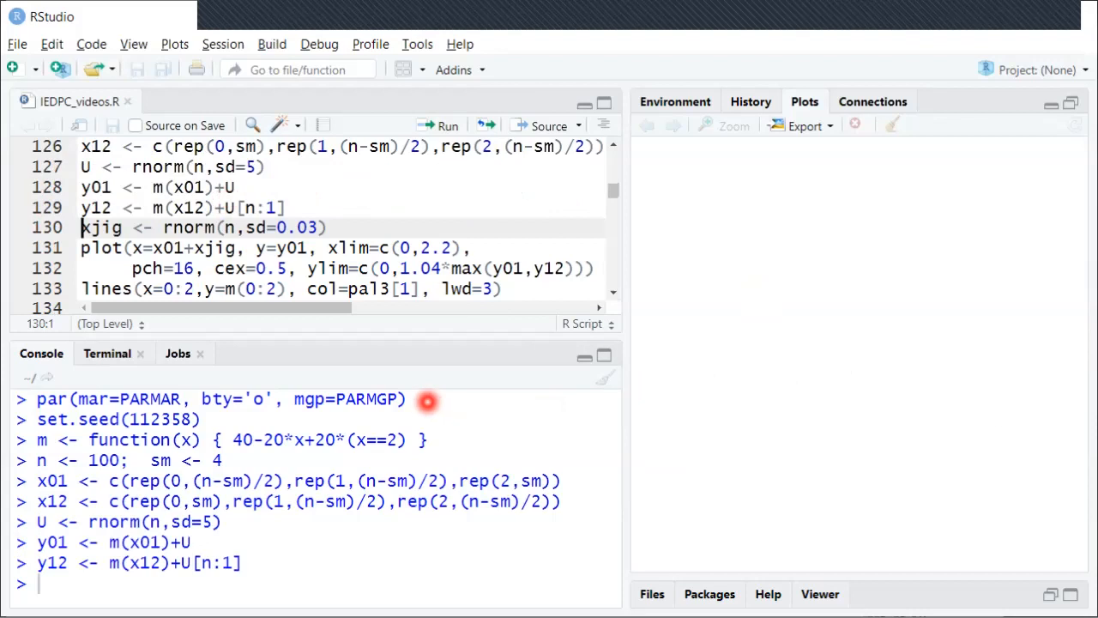
mouse_move(804, 337)
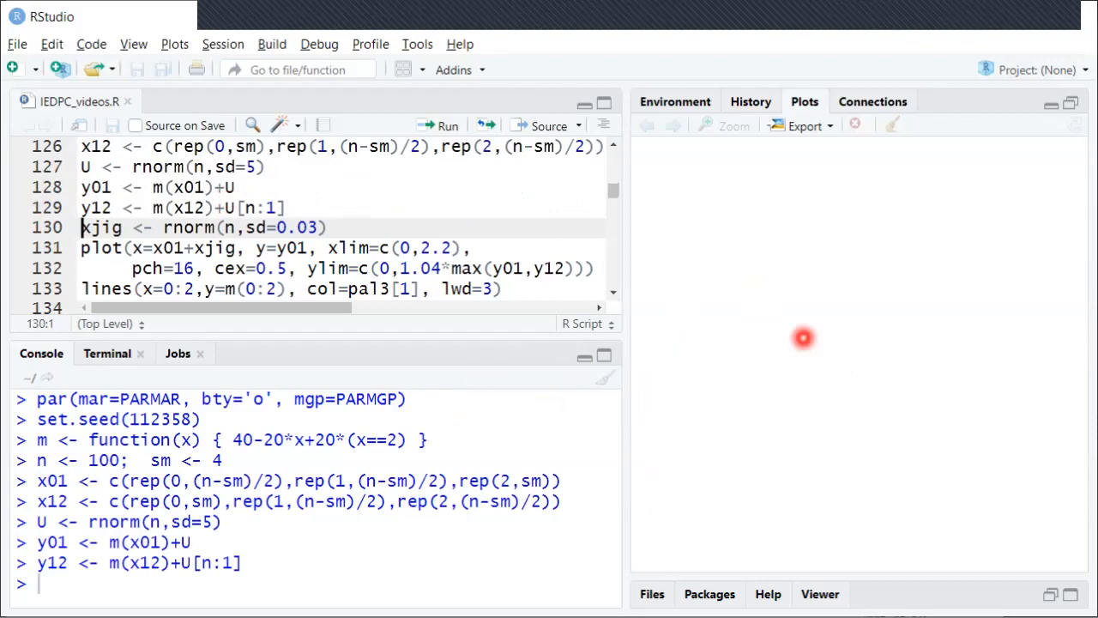
mouse_move(658, 211)
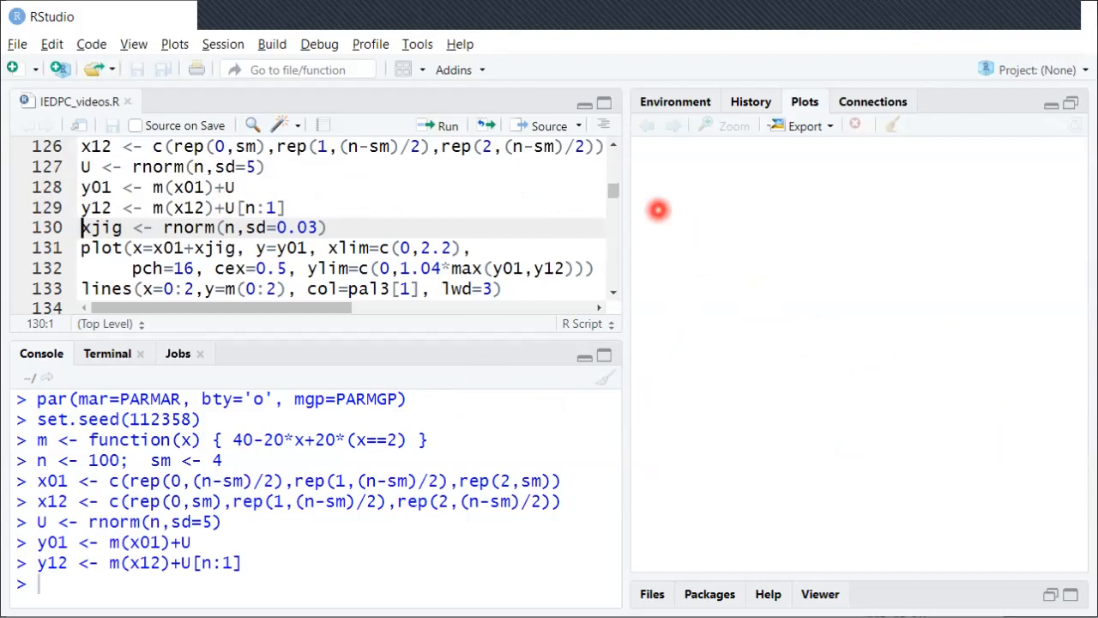
mouse_move(669, 219)
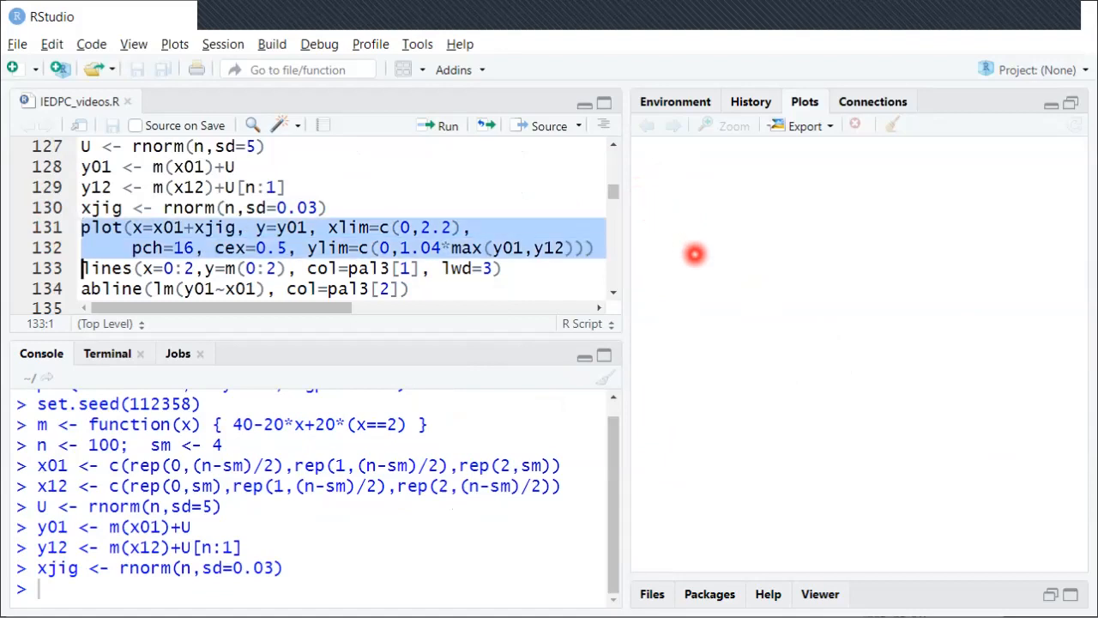
mouse_move(697, 199)
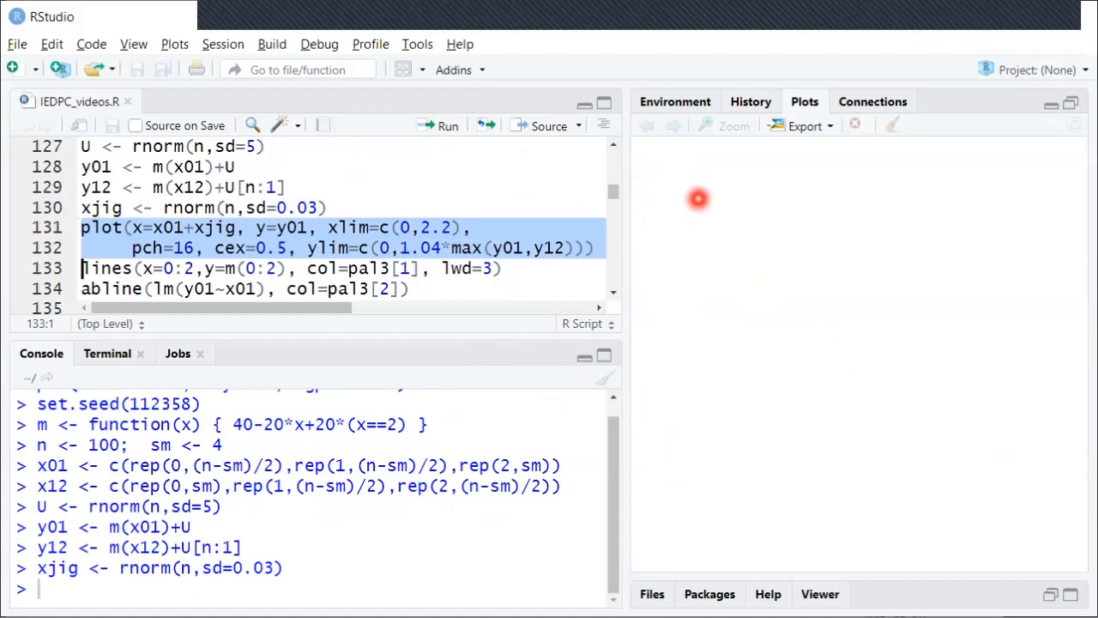
mouse_move(719, 352)
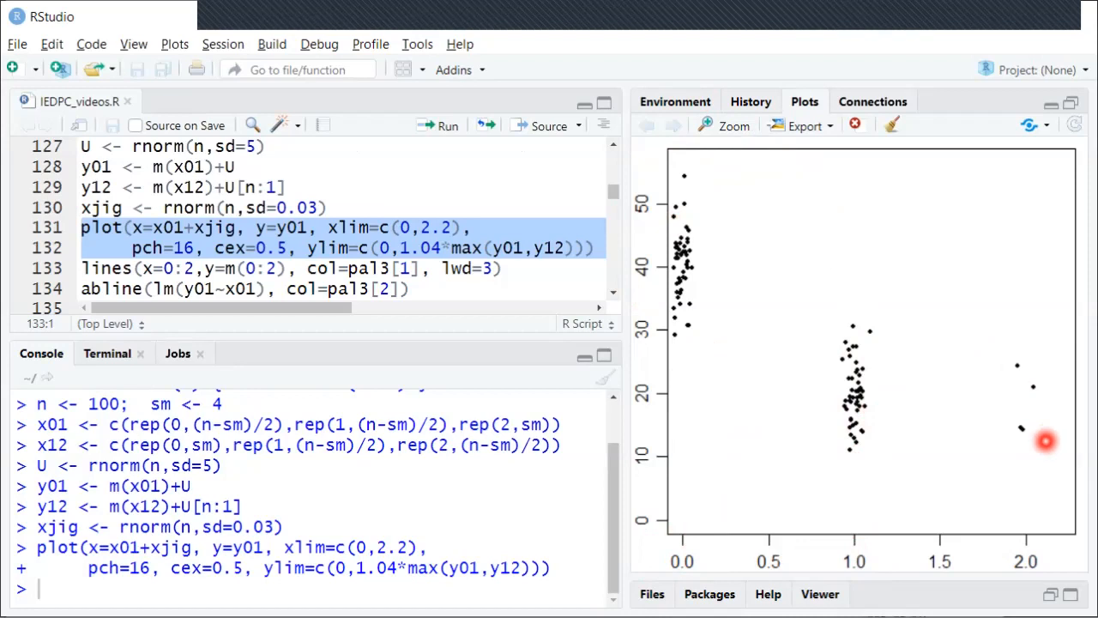
mouse_move(672, 294)
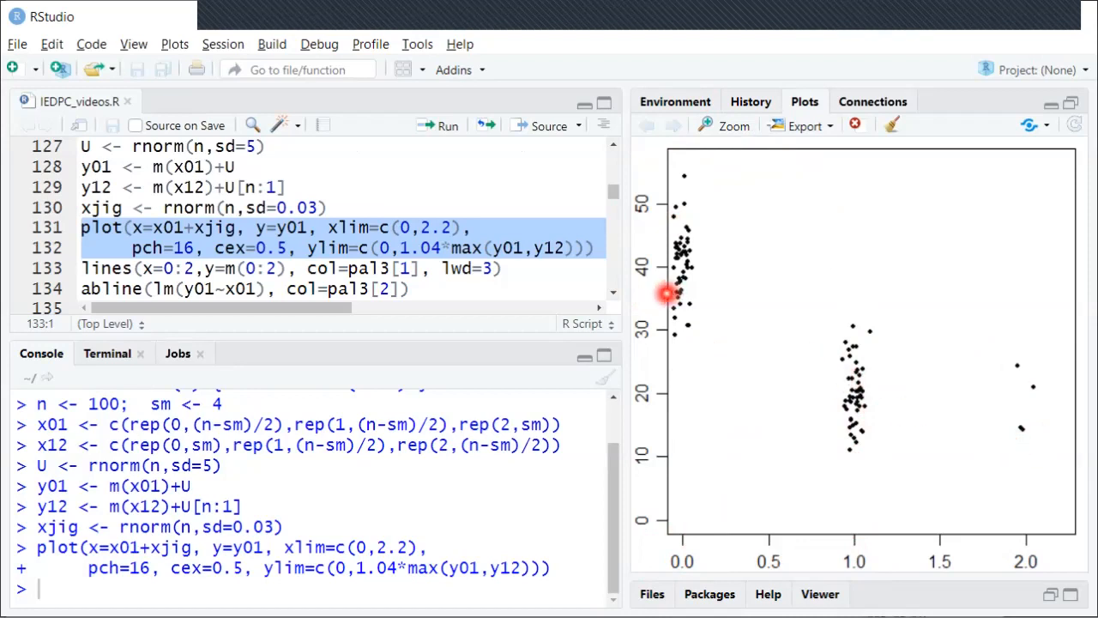
Draw population 1's y01 scatterplot with the blue kinked CEF line through group means.
left_click(545, 248)
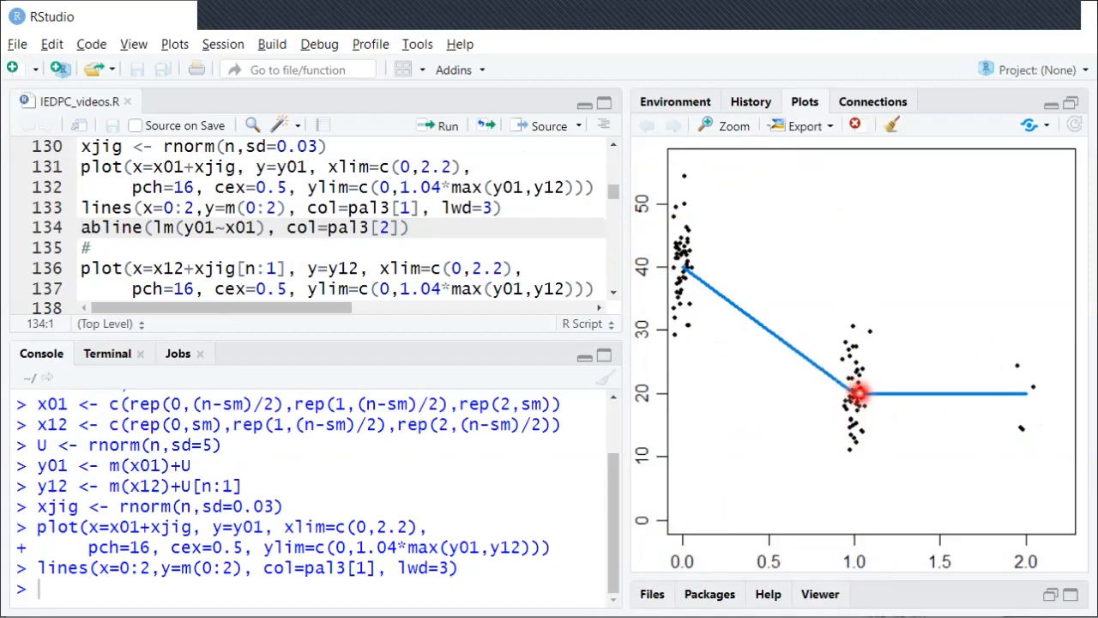
mouse_move(1025, 397)
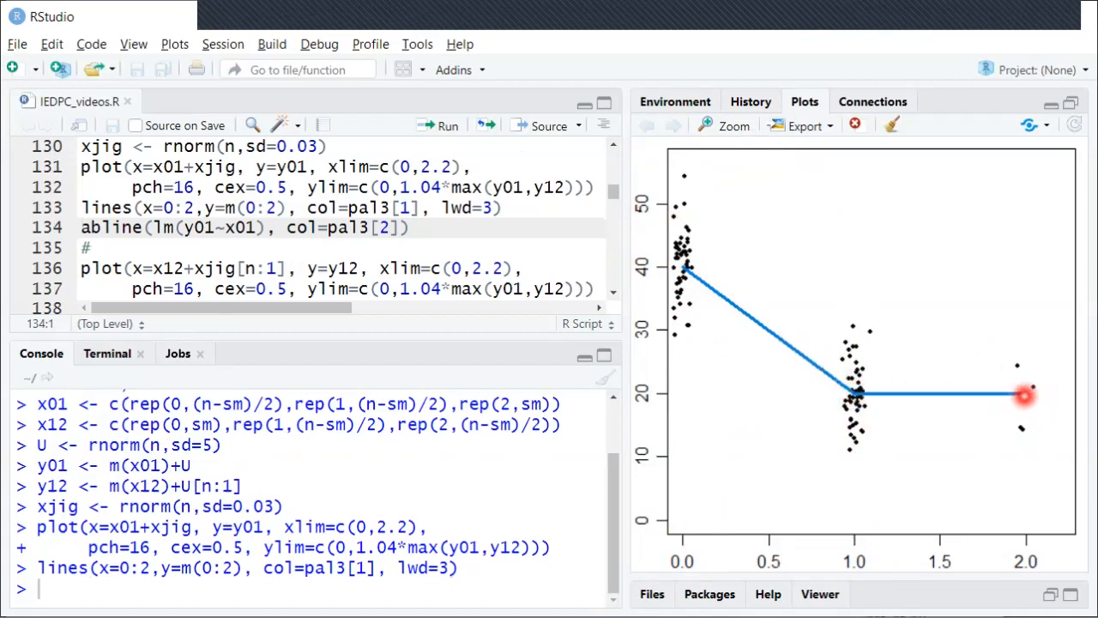
mouse_move(995, 395)
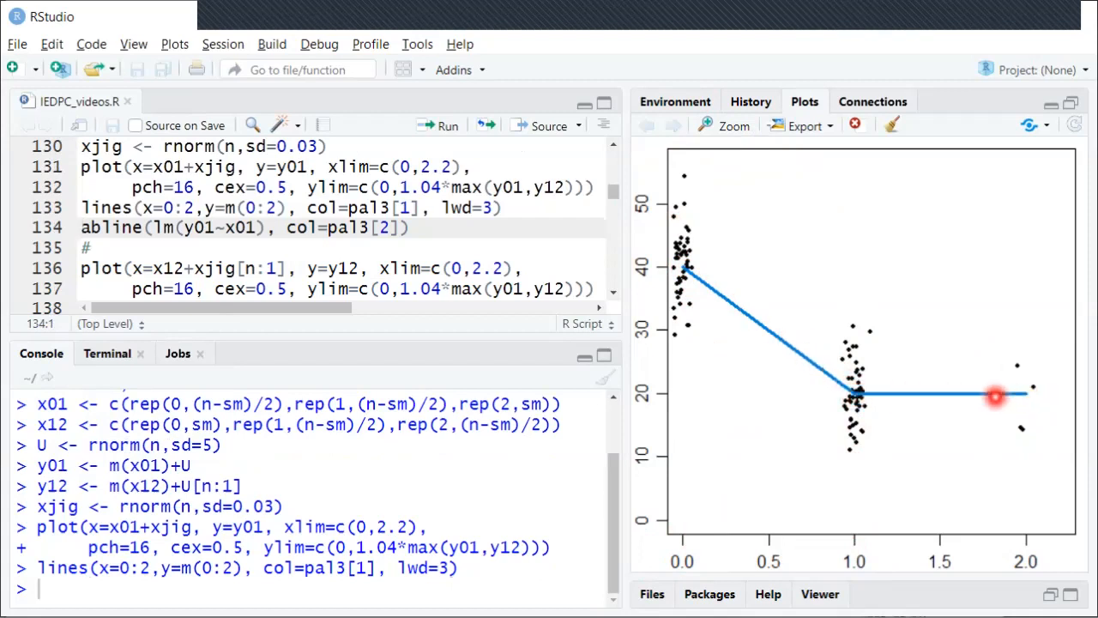
mouse_move(948, 402)
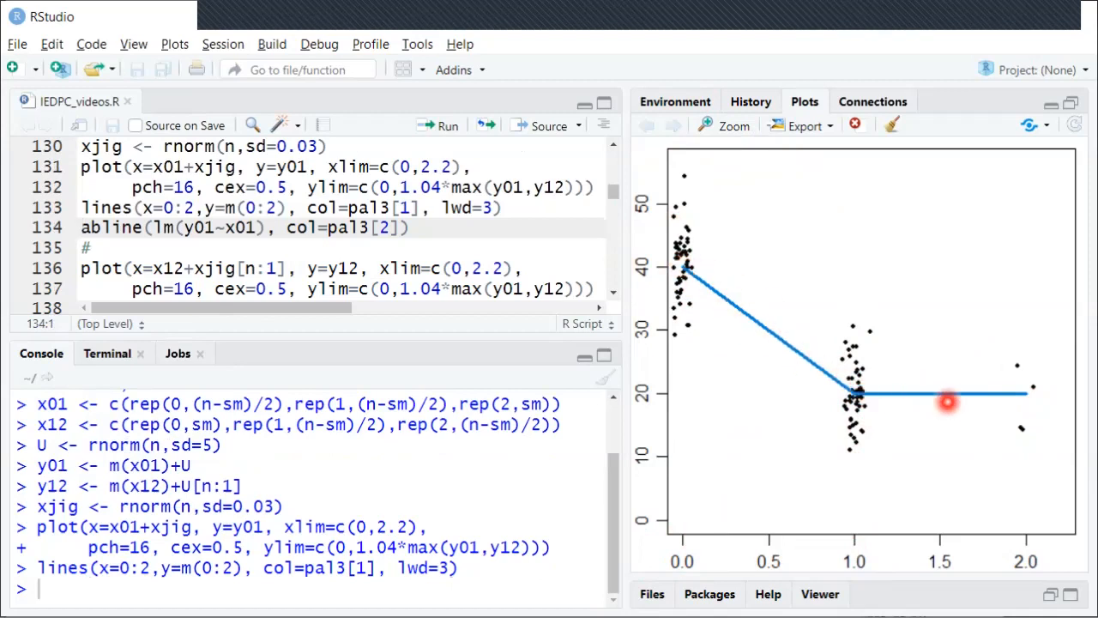
mouse_move(682, 266)
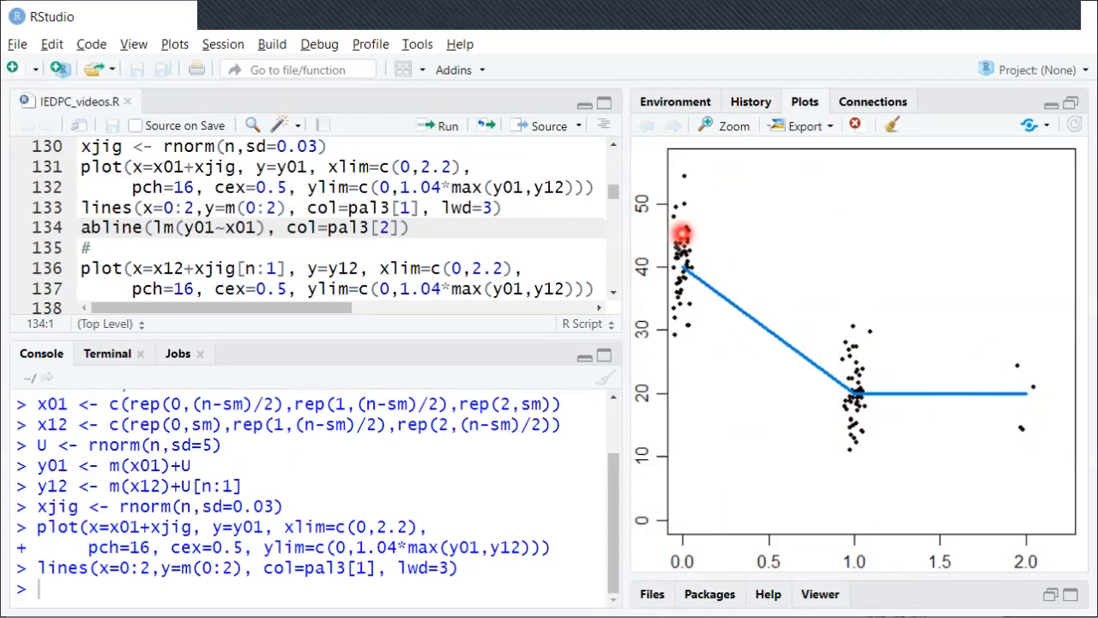
mouse_move(978, 290)
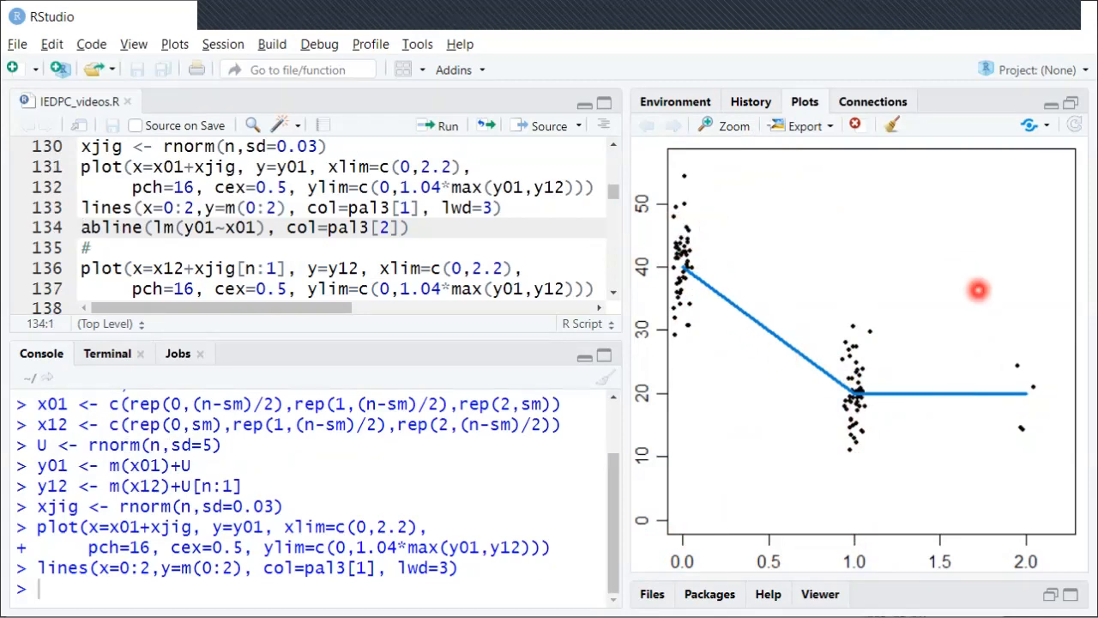
mouse_move(829, 329)
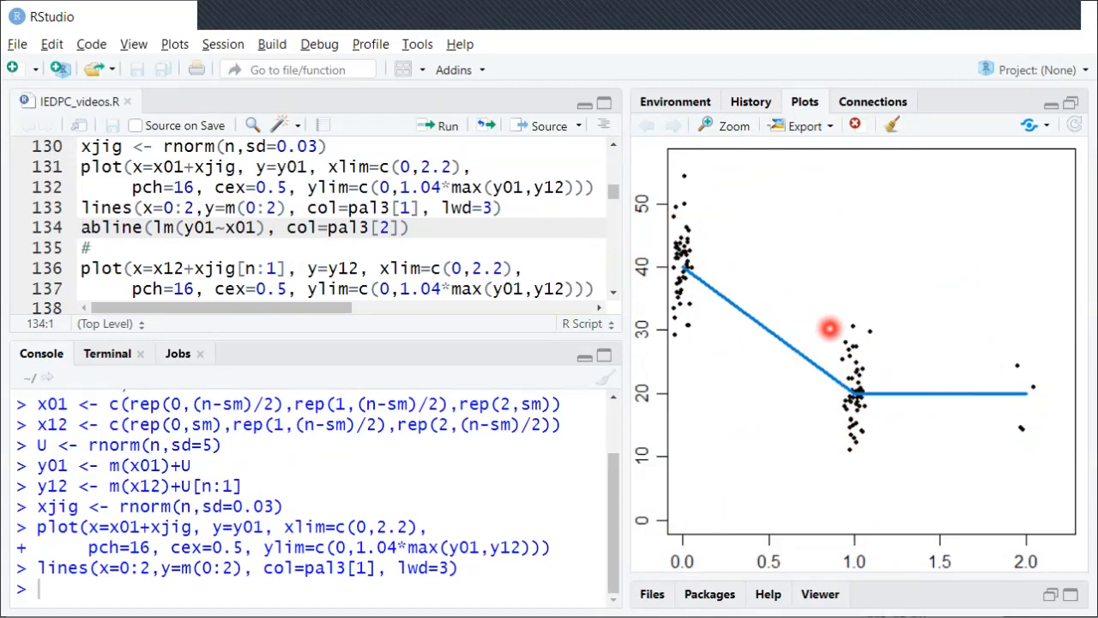
mouse_move(984, 464)
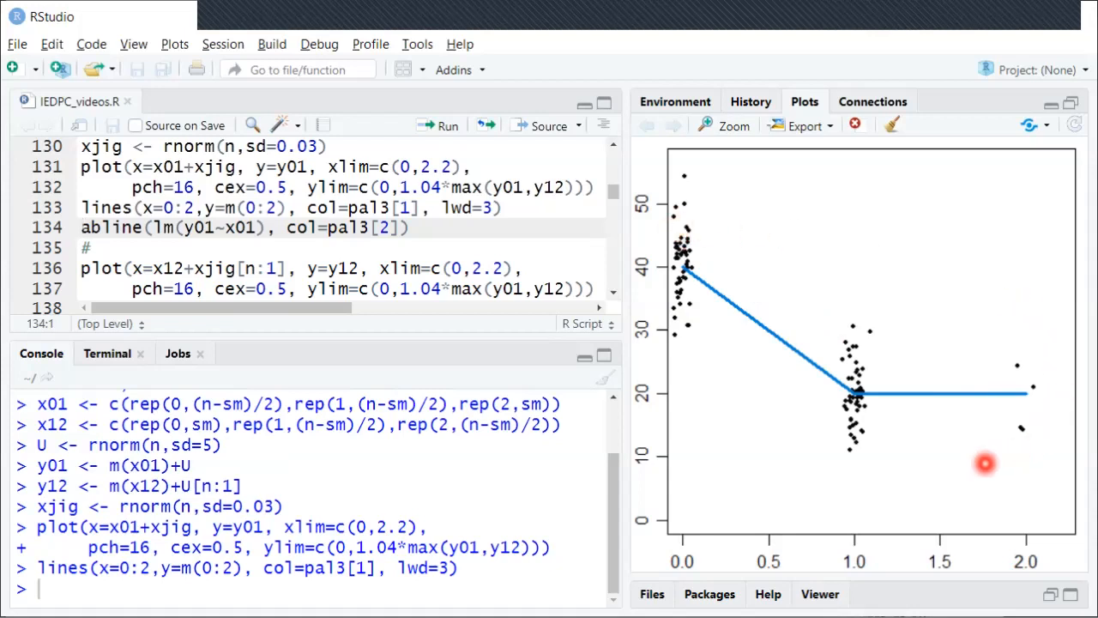
mouse_move(908, 461)
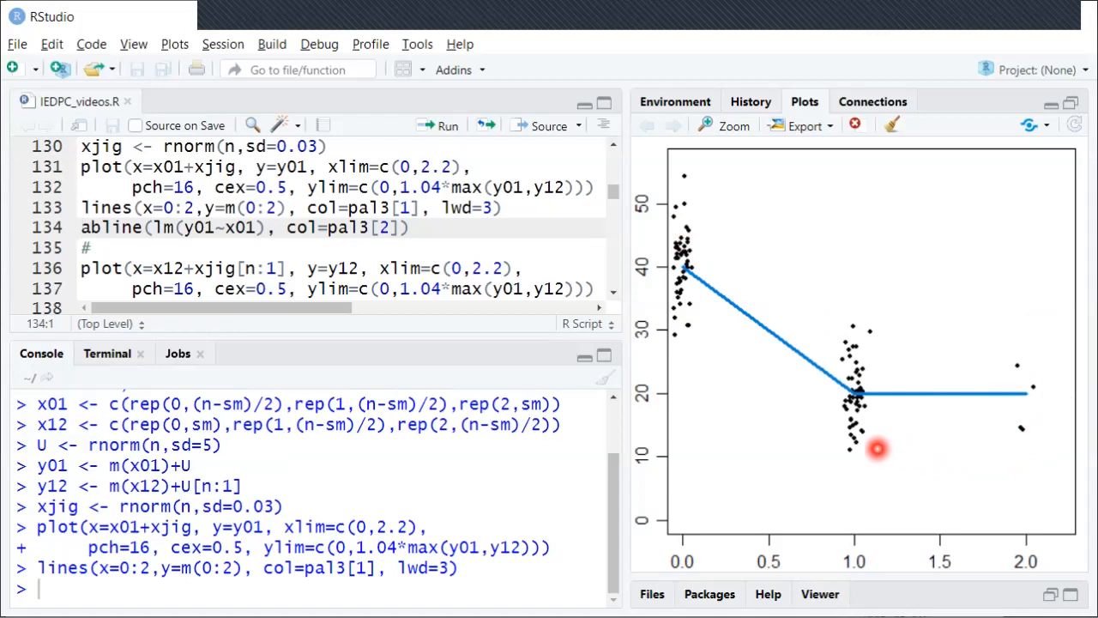
mouse_move(686, 300)
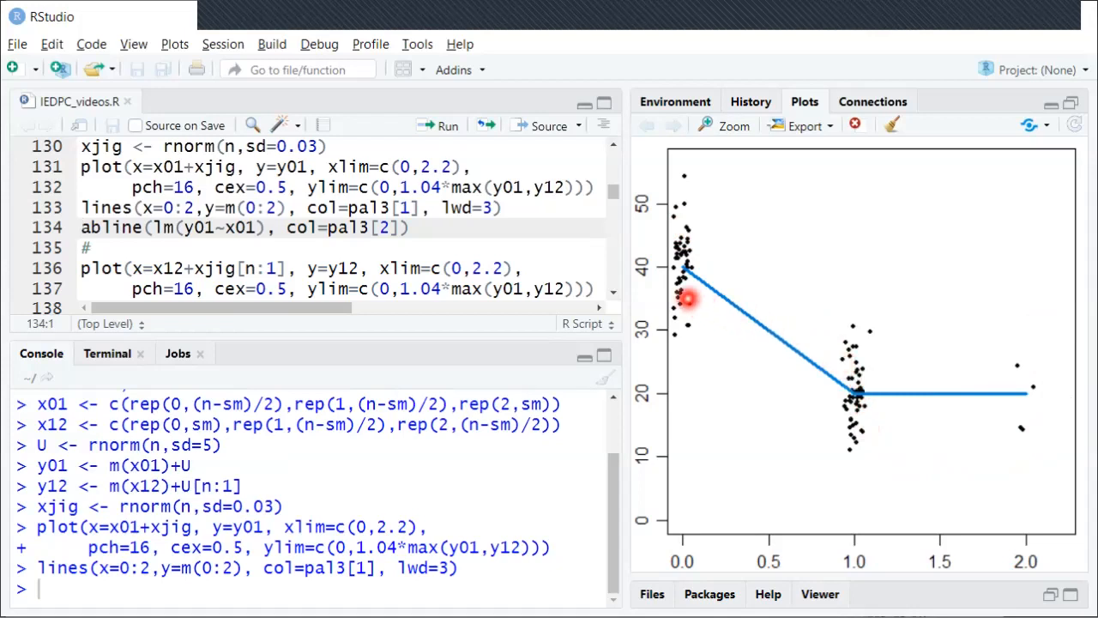
mouse_move(961, 378)
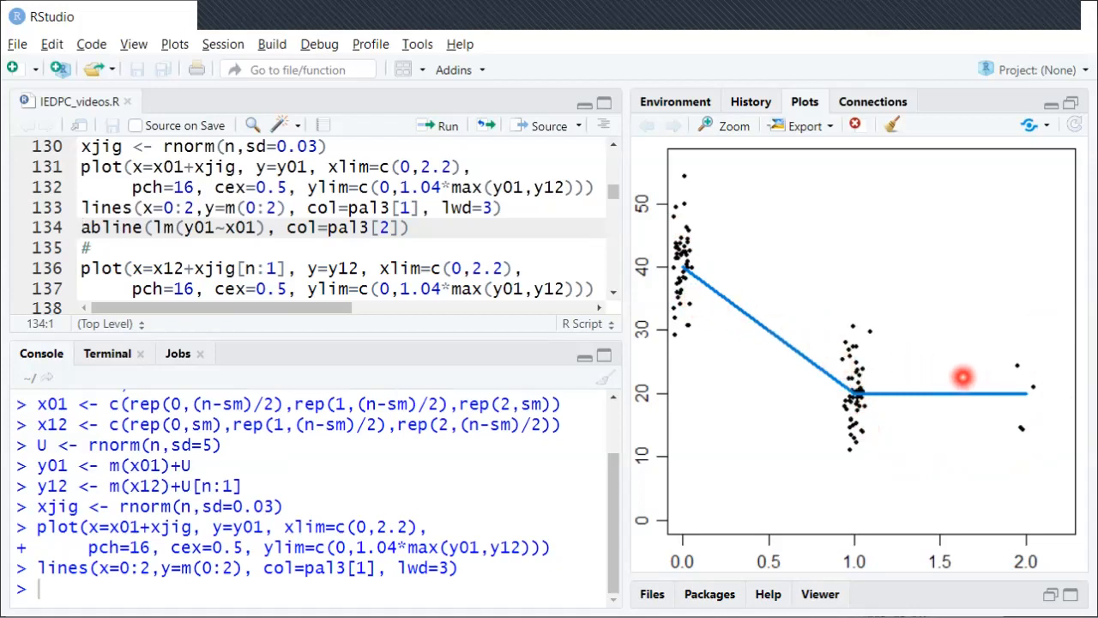
mouse_move(857, 402)
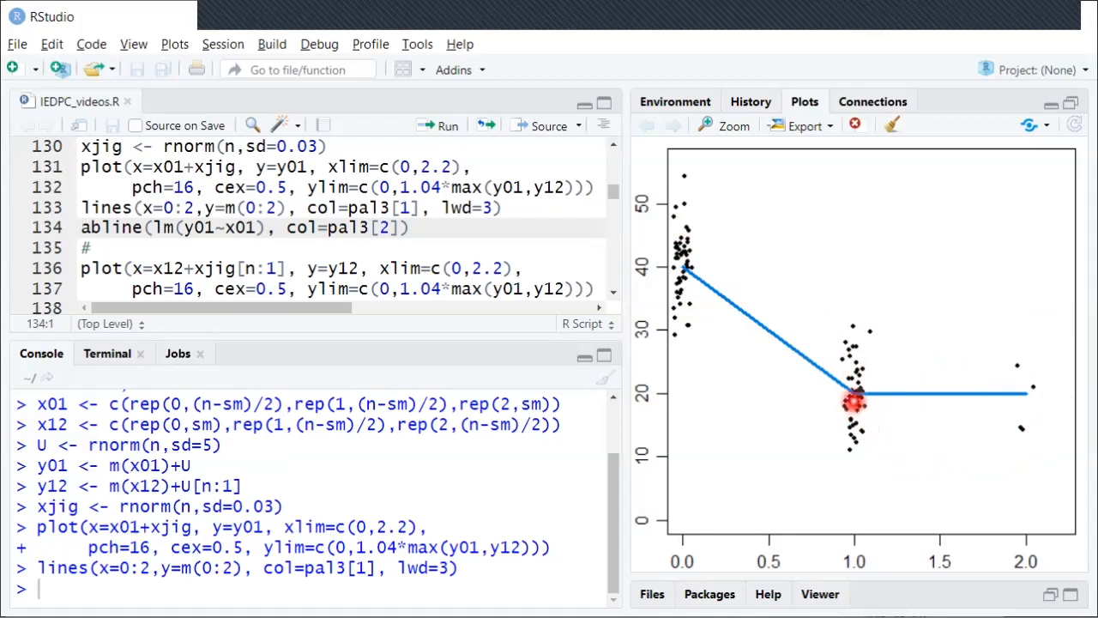
mouse_move(955, 397)
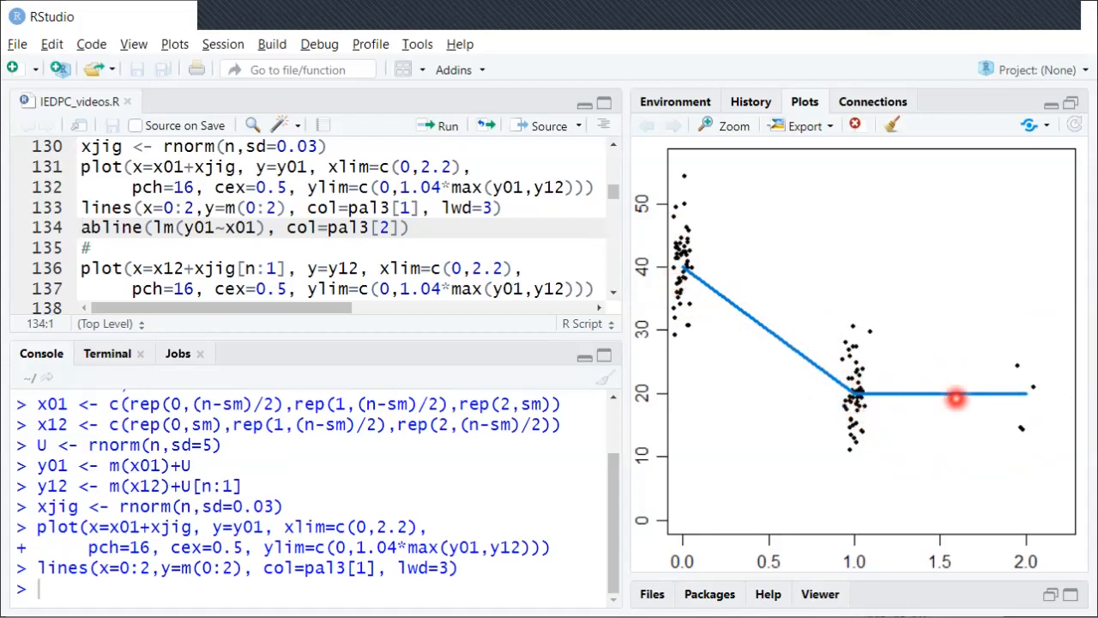
mouse_move(867, 393)
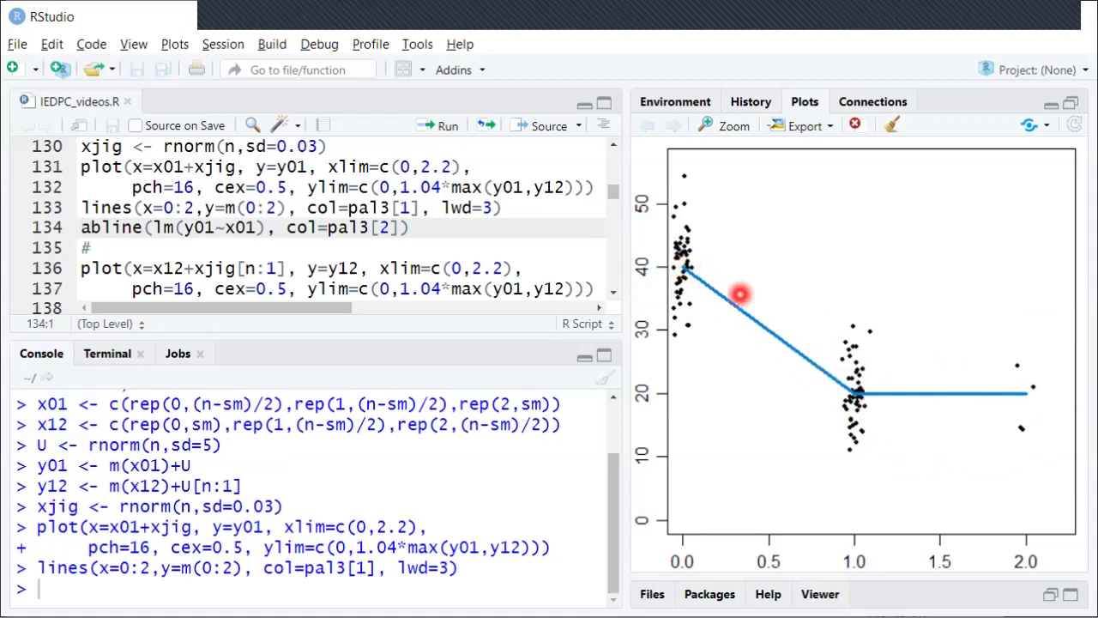
mouse_move(1044, 491)
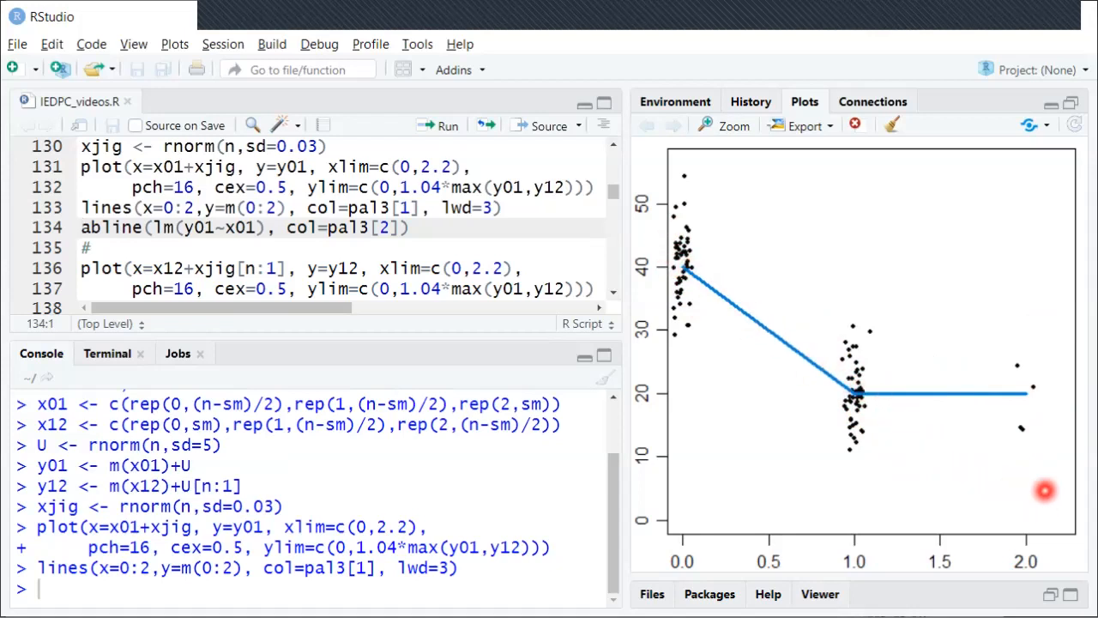
mouse_move(858, 392)
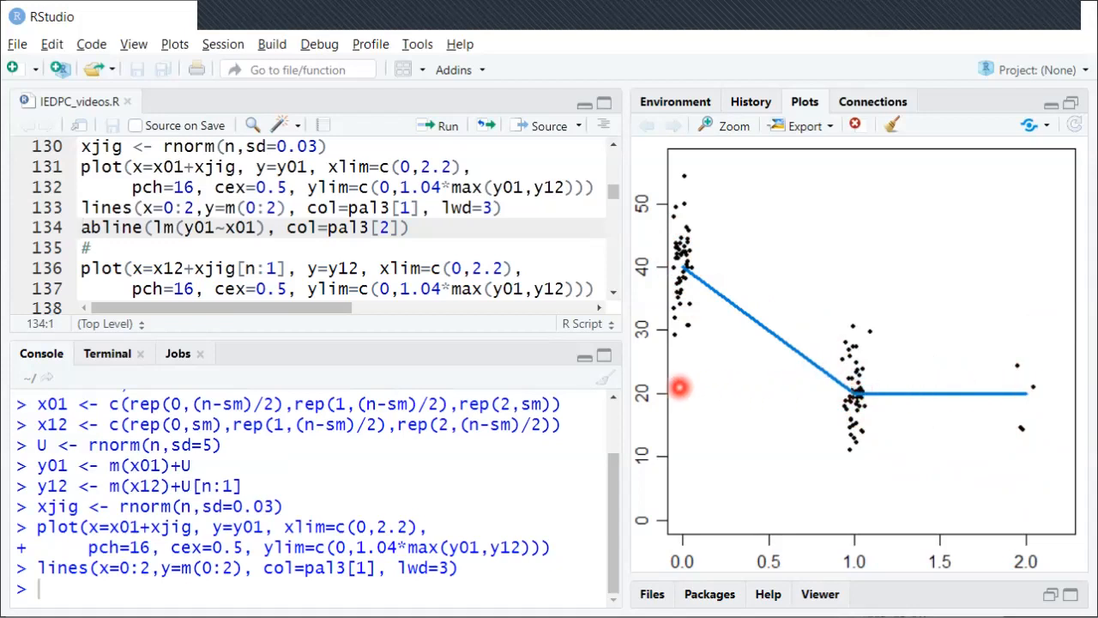
mouse_move(653, 289)
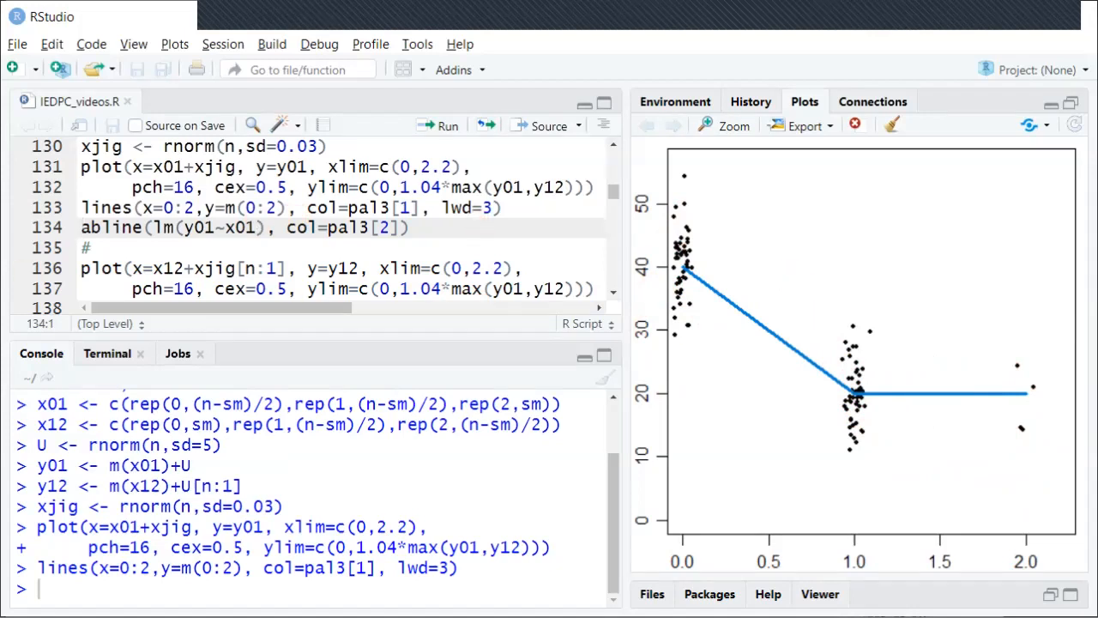
Run abline(lm(y01~x01), col=pal3[2]) to add the green linear approximation line.
left_click(419, 230)
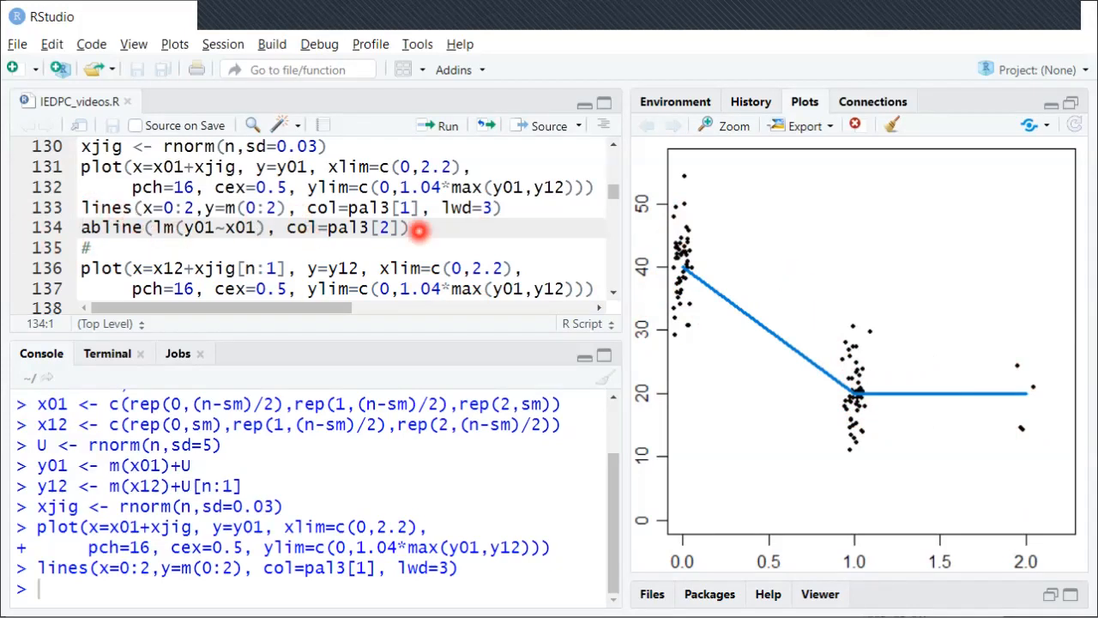
mouse_move(712, 248)
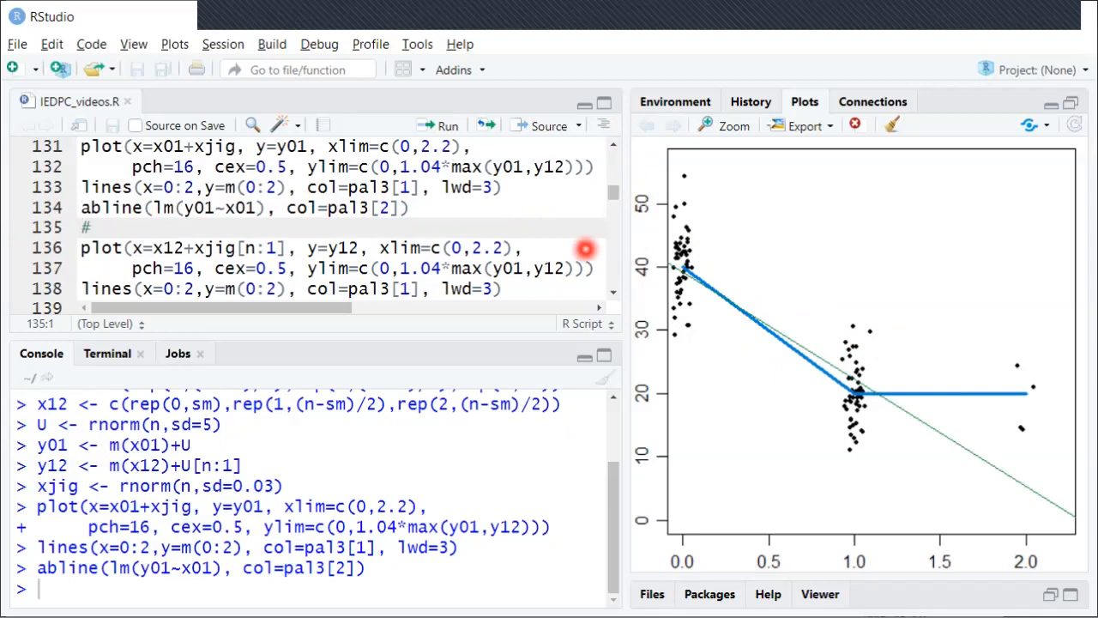
mouse_move(790, 259)
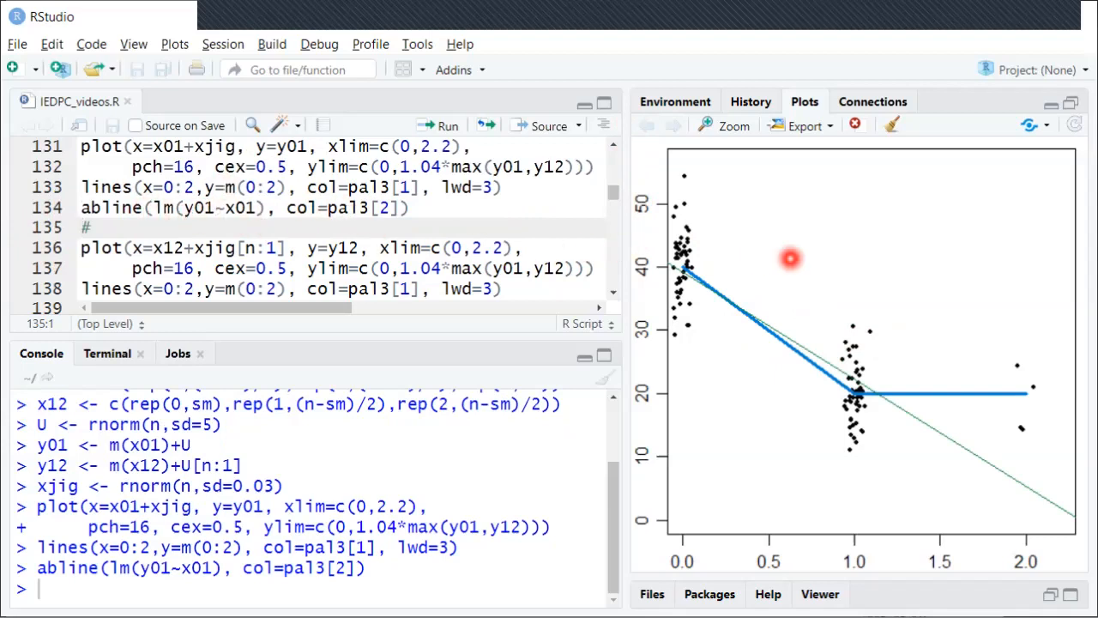
mouse_move(678, 268)
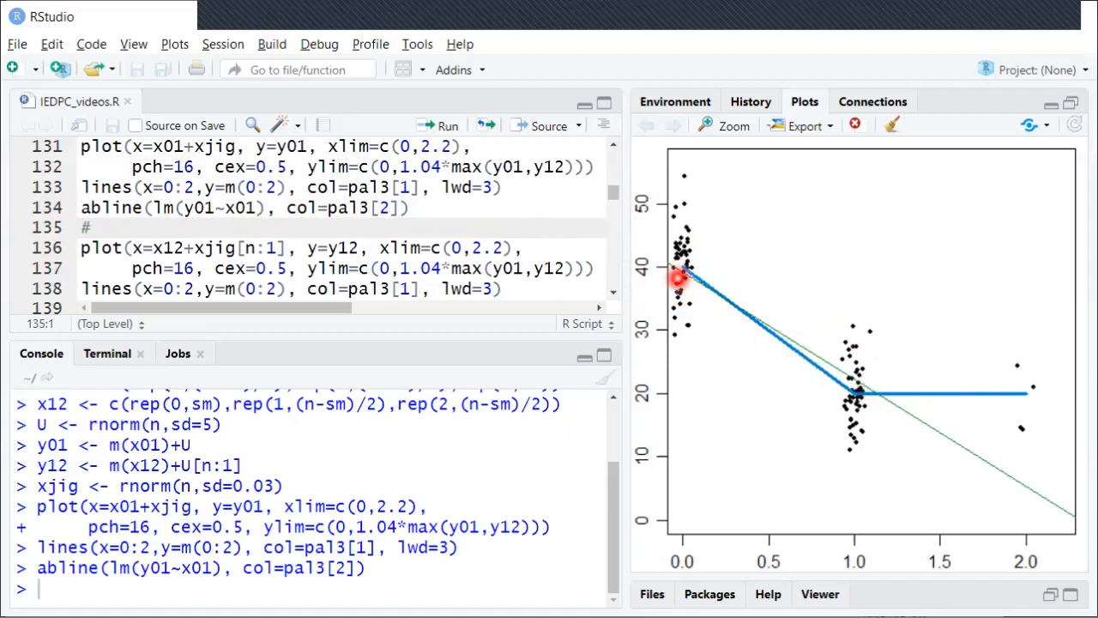
mouse_move(811, 352)
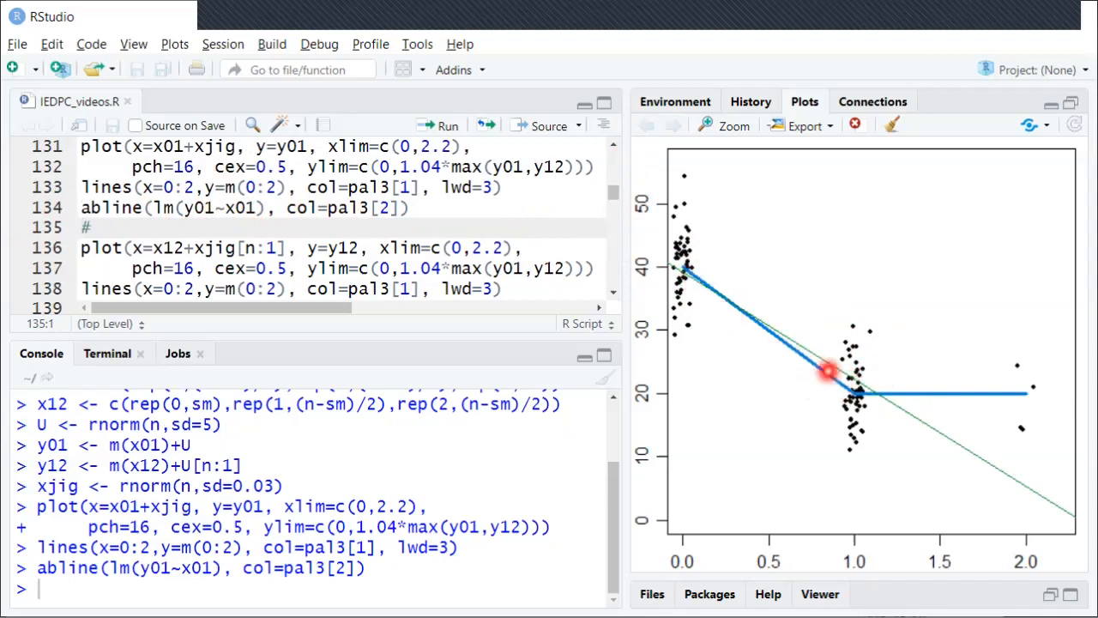
mouse_move(691, 279)
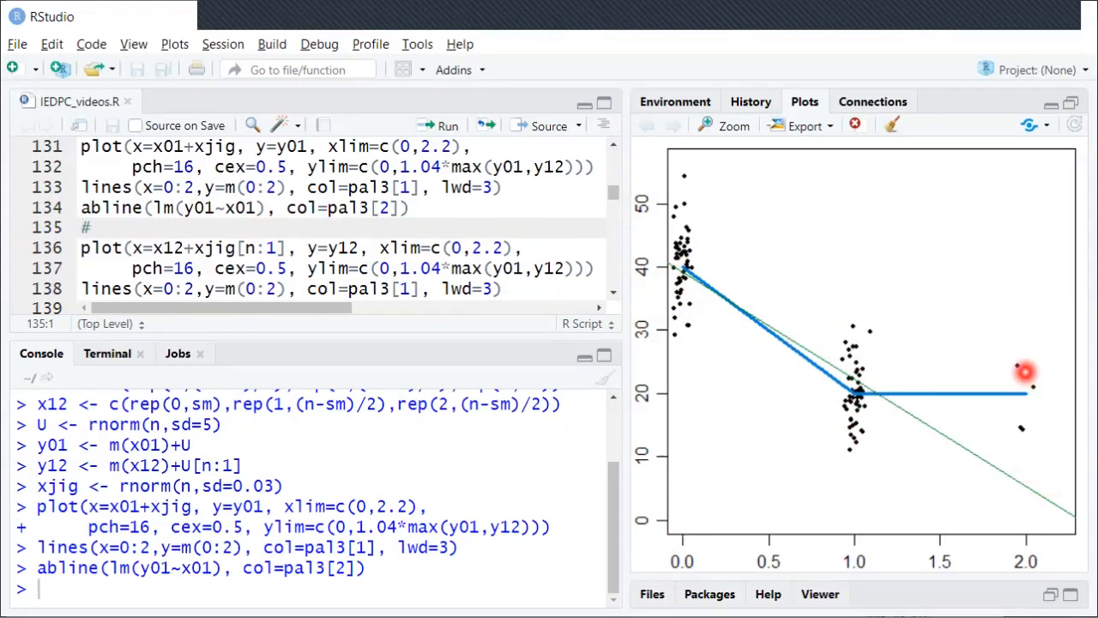
mouse_move(1011, 496)
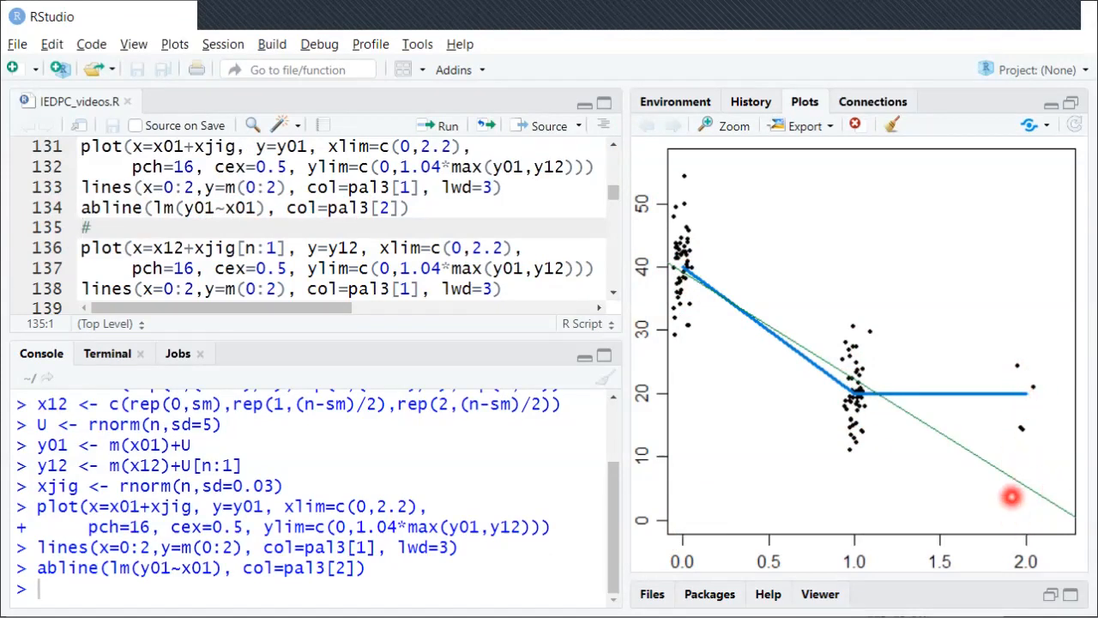
mouse_move(892, 427)
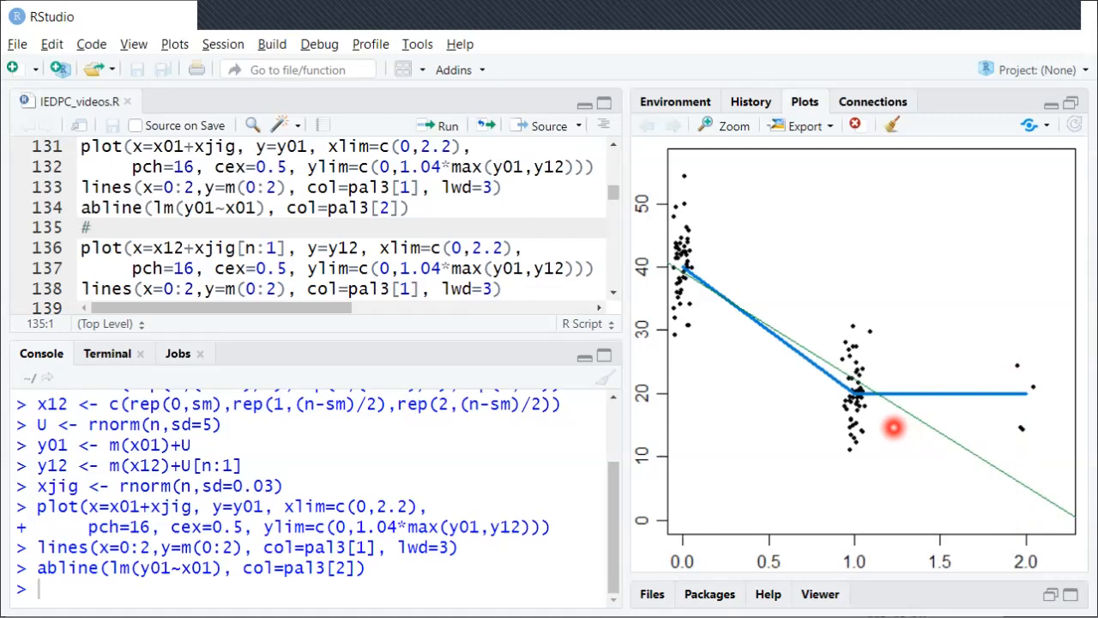
mouse_move(914, 395)
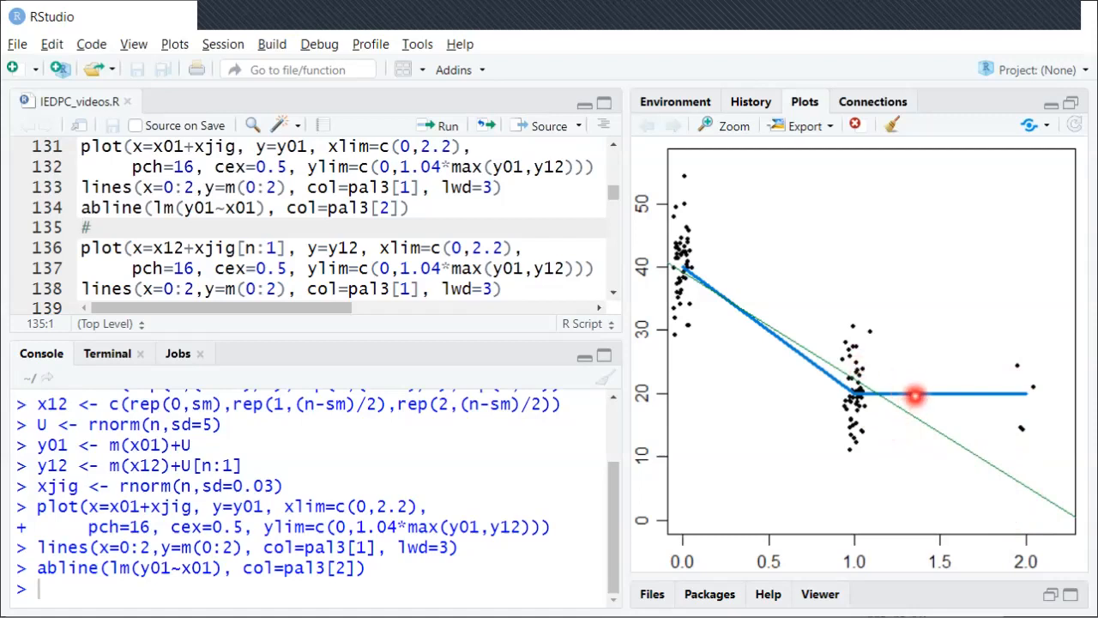
mouse_move(890, 360)
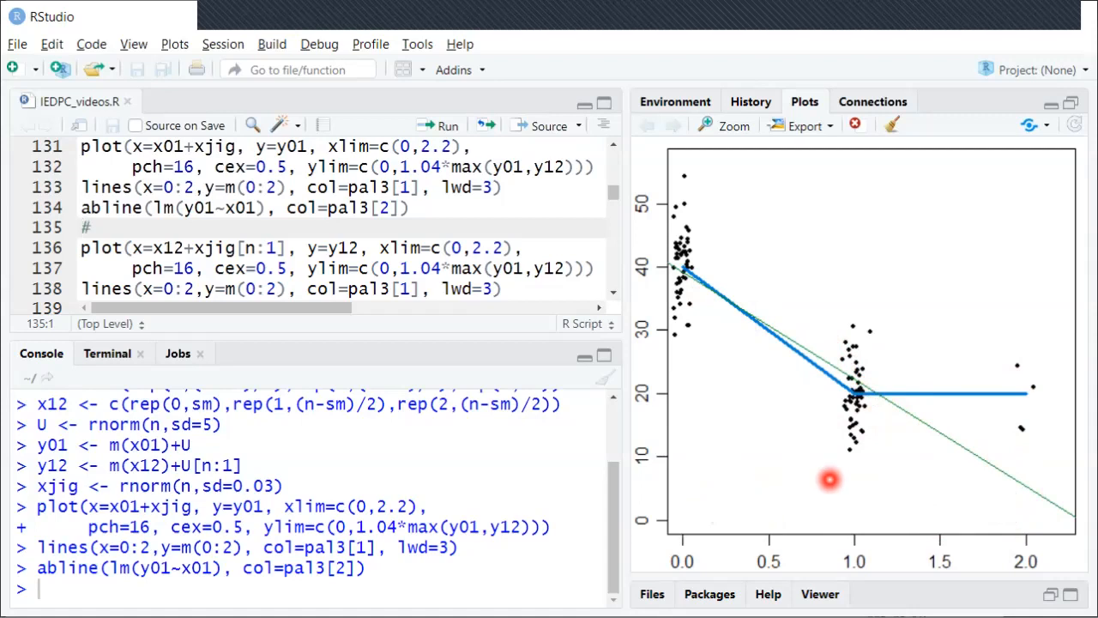
mouse_move(1025, 377)
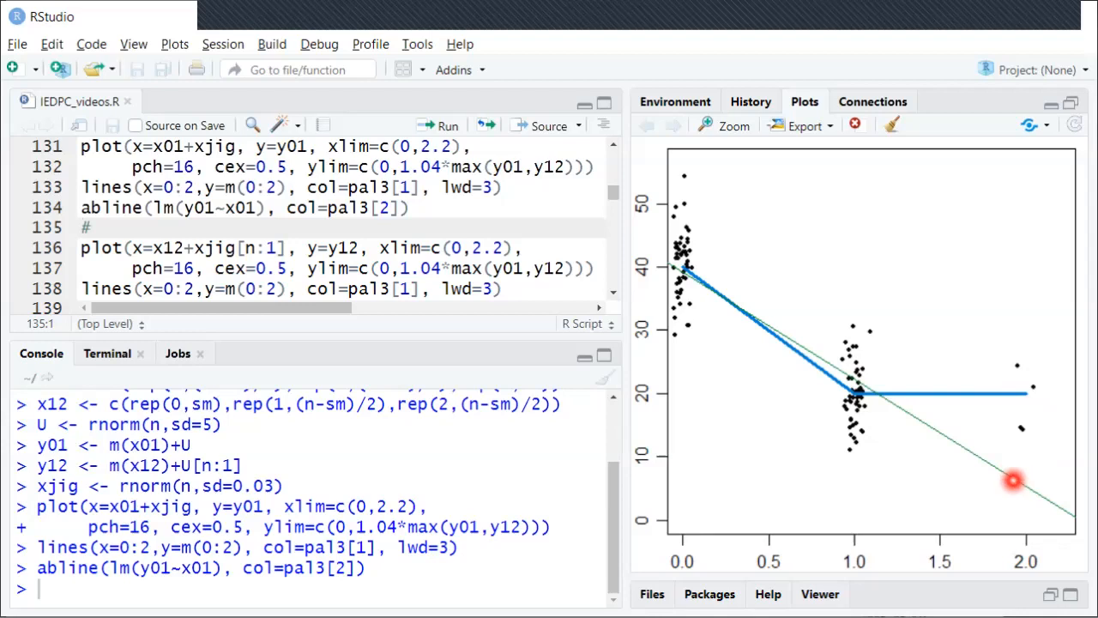
mouse_move(1028, 466)
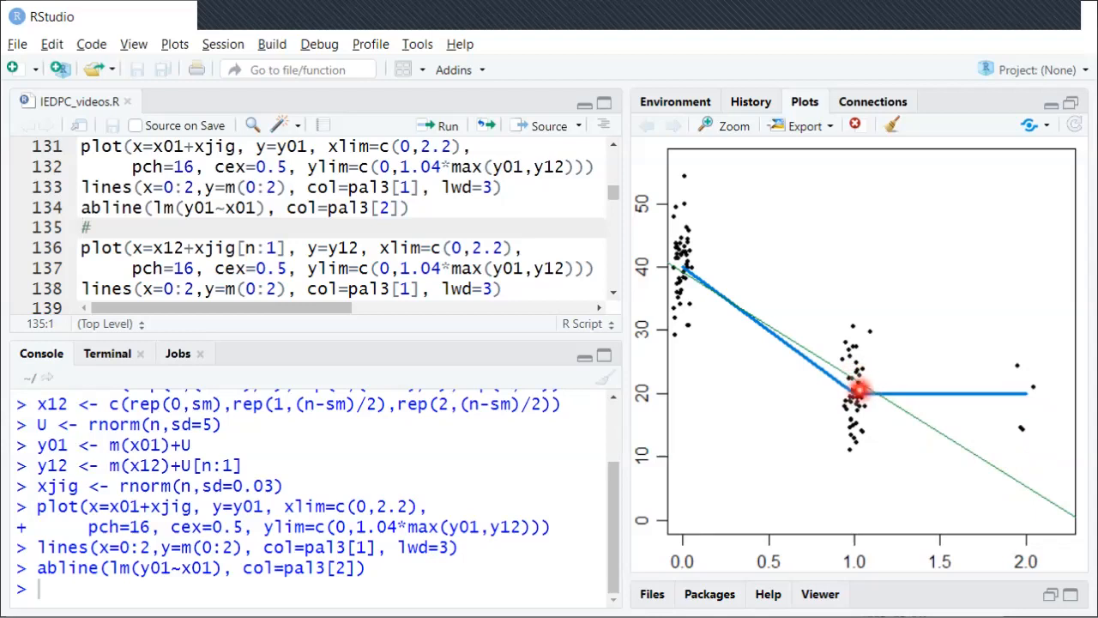
mouse_move(686, 271)
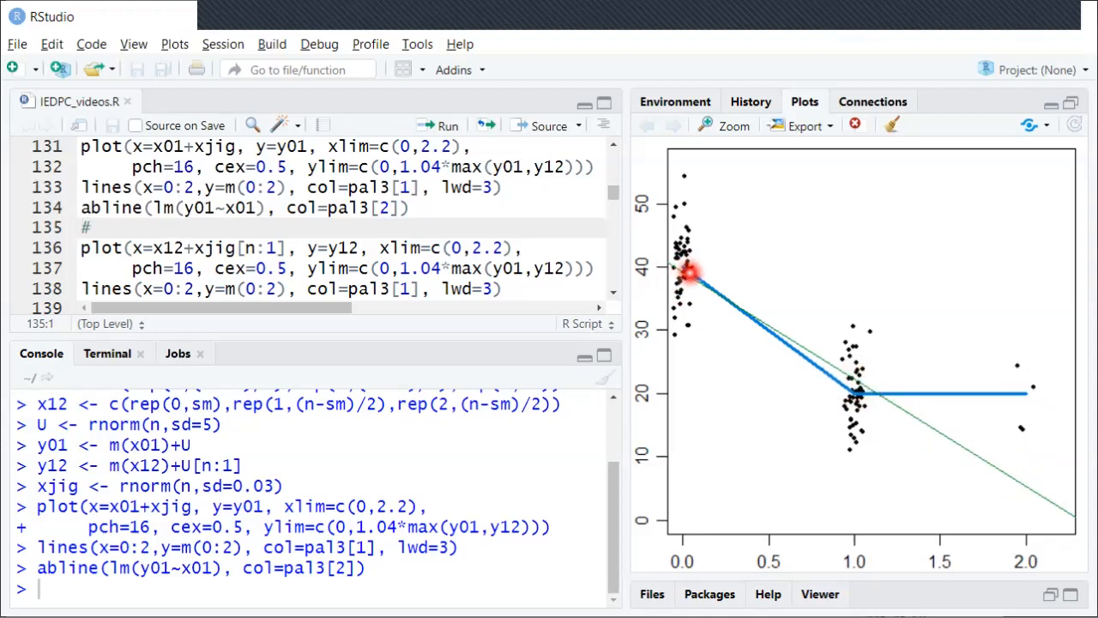
mouse_move(789, 356)
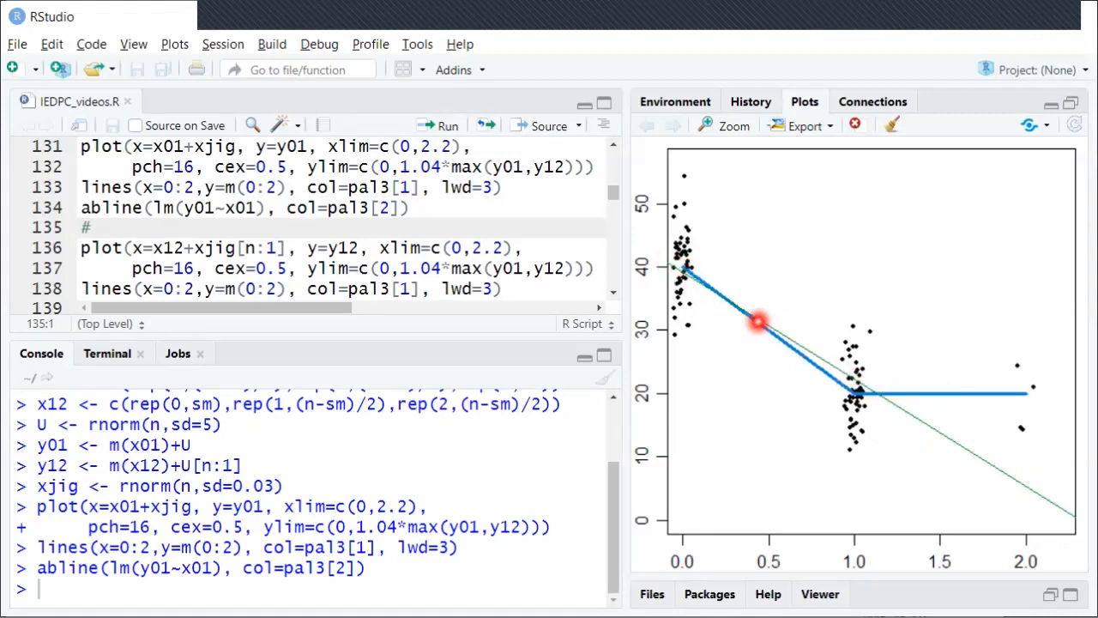
mouse_move(670, 258)
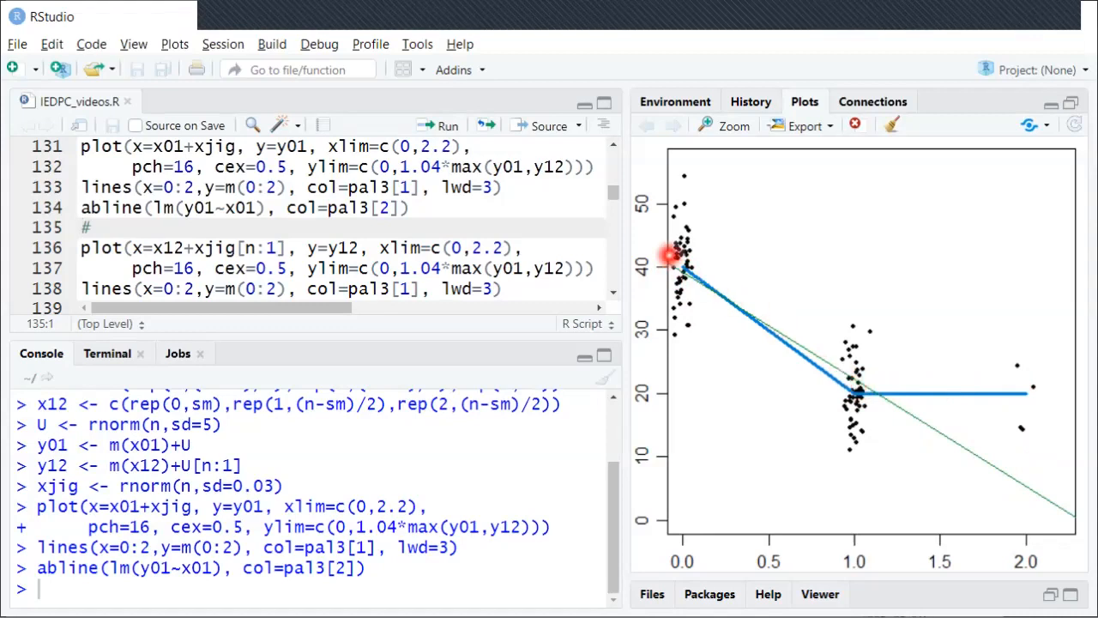
mouse_move(822, 384)
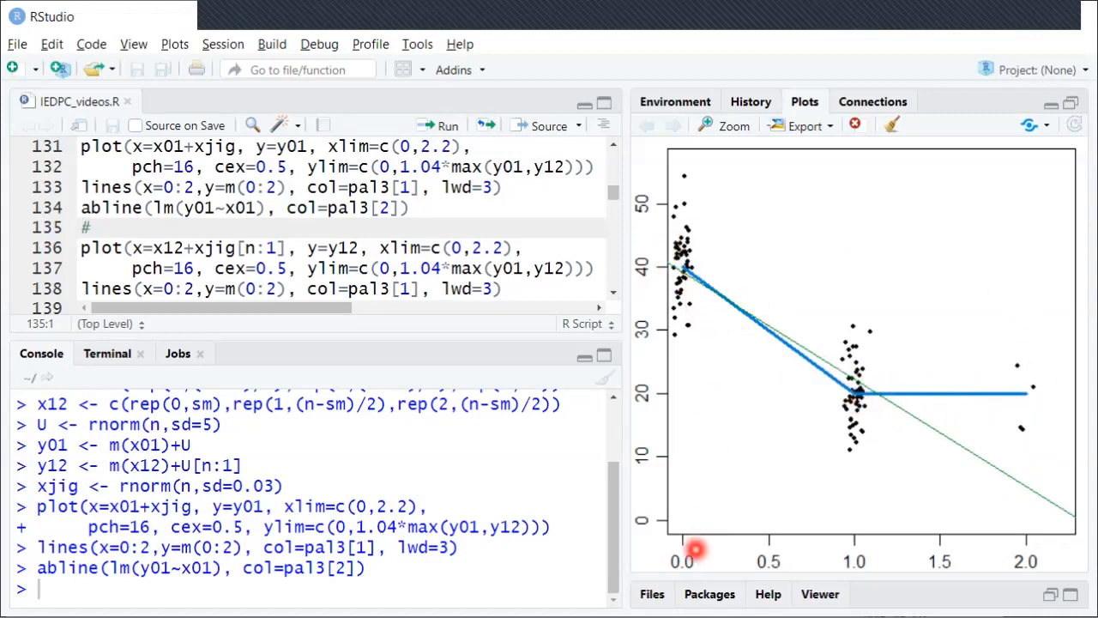
mouse_move(661, 289)
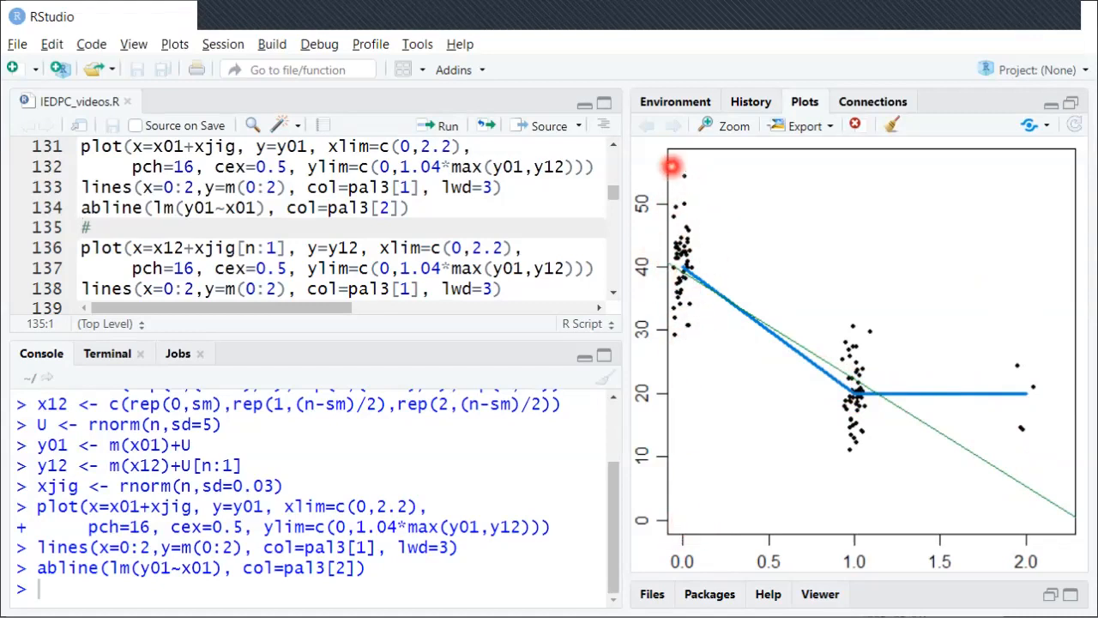
mouse_move(847, 325)
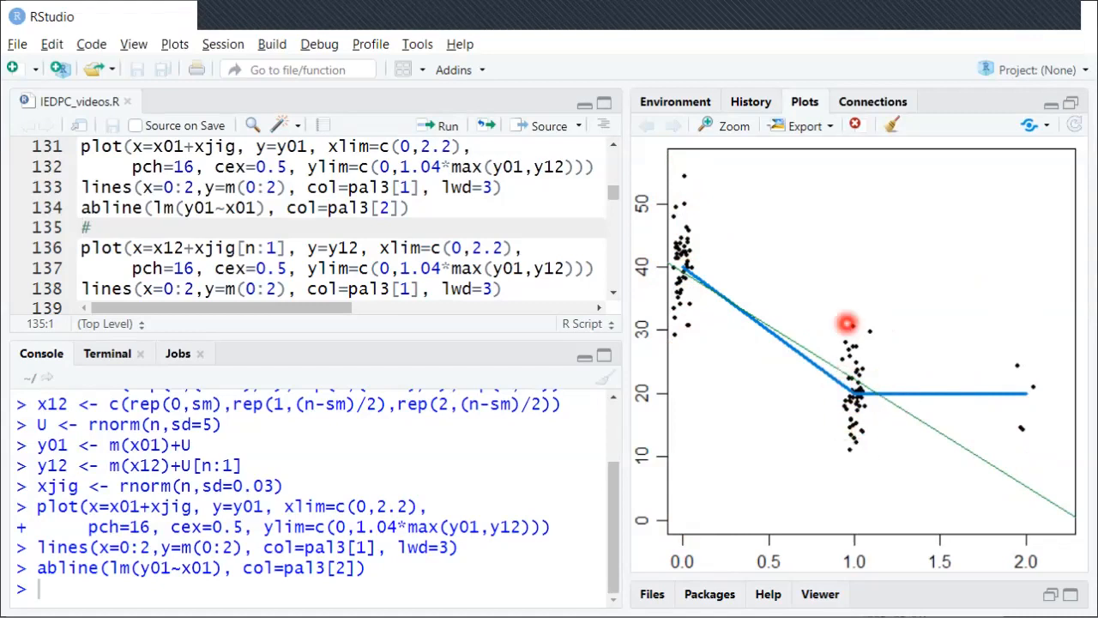
mouse_move(870, 382)
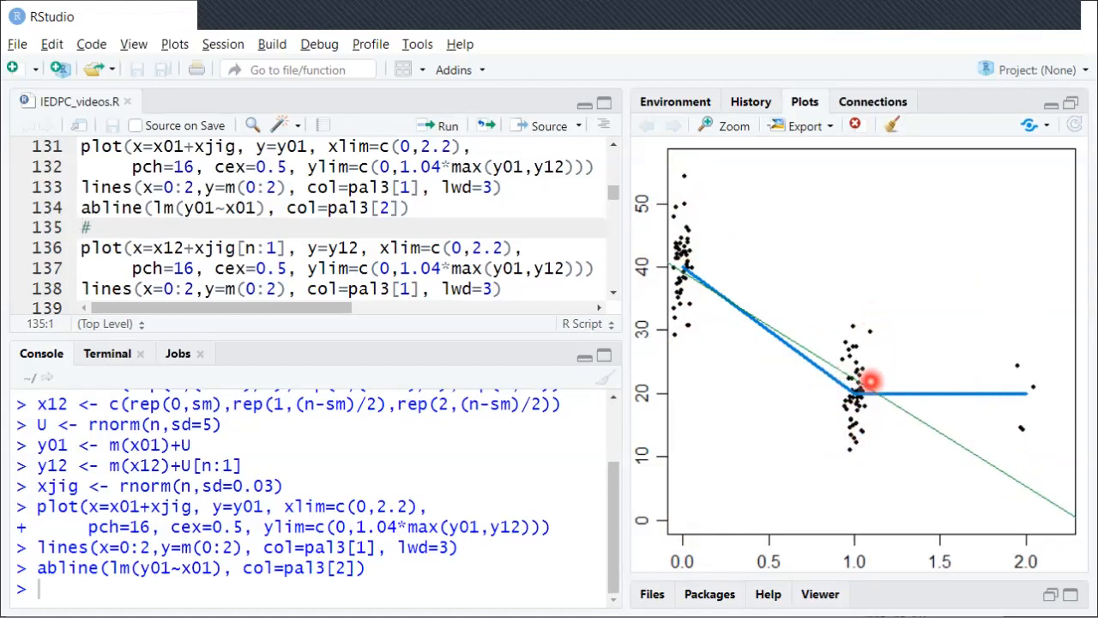
mouse_move(712, 268)
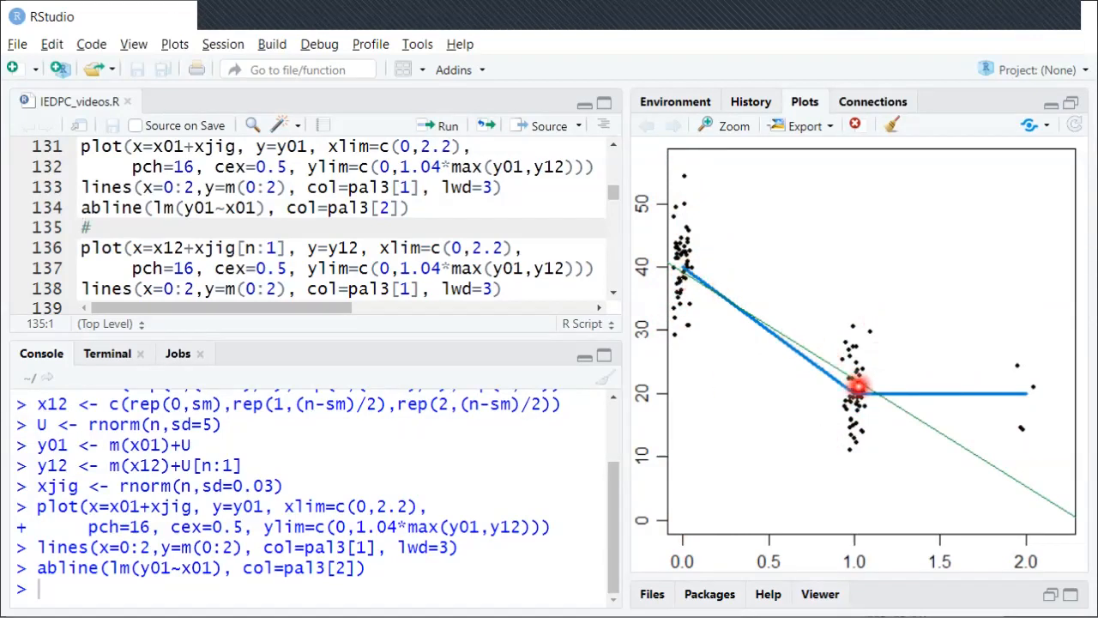
mouse_move(695, 287)
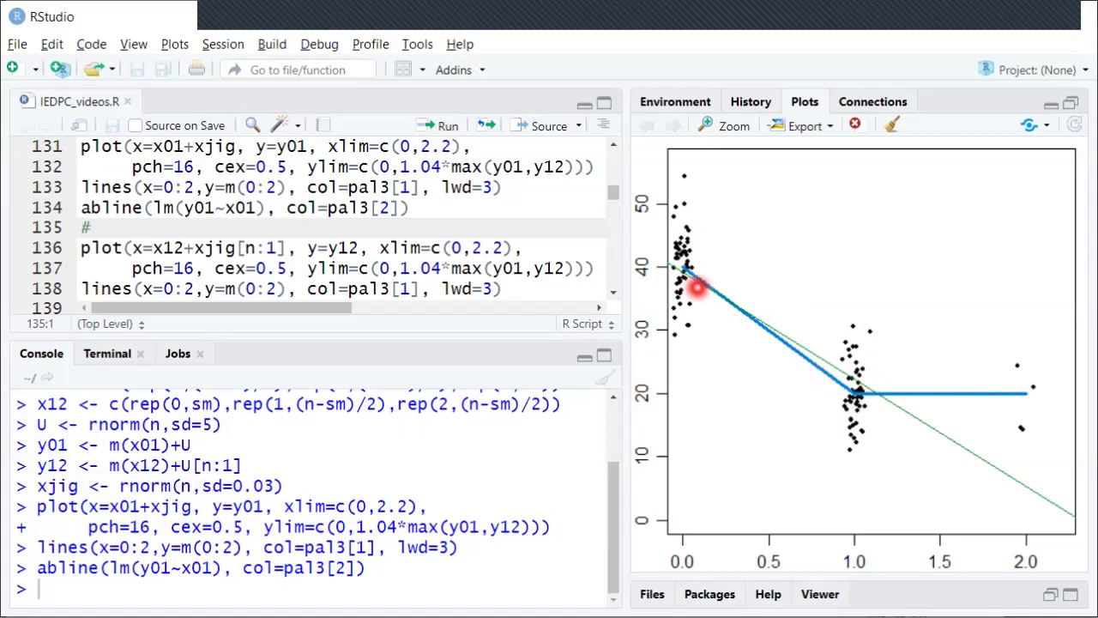
mouse_move(683, 271)
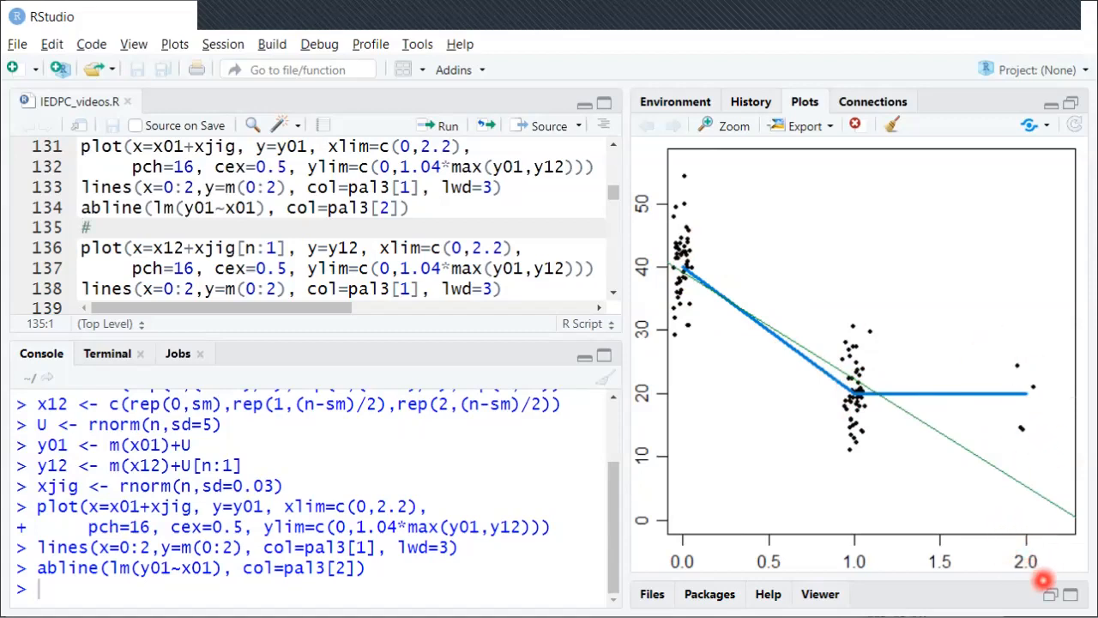
mouse_move(1060, 451)
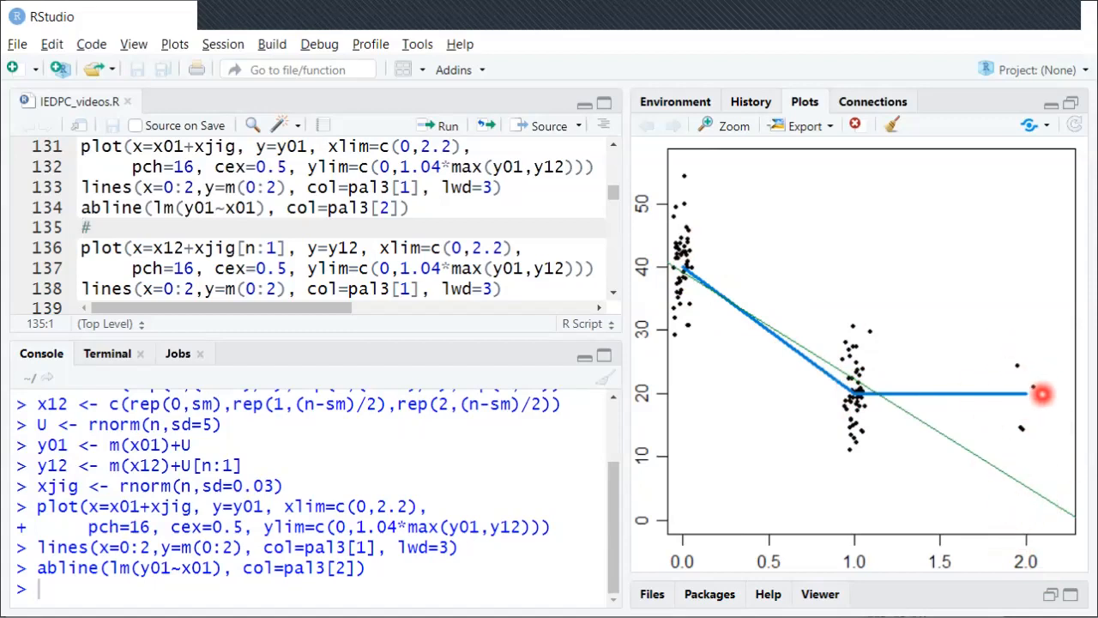
mouse_move(951, 406)
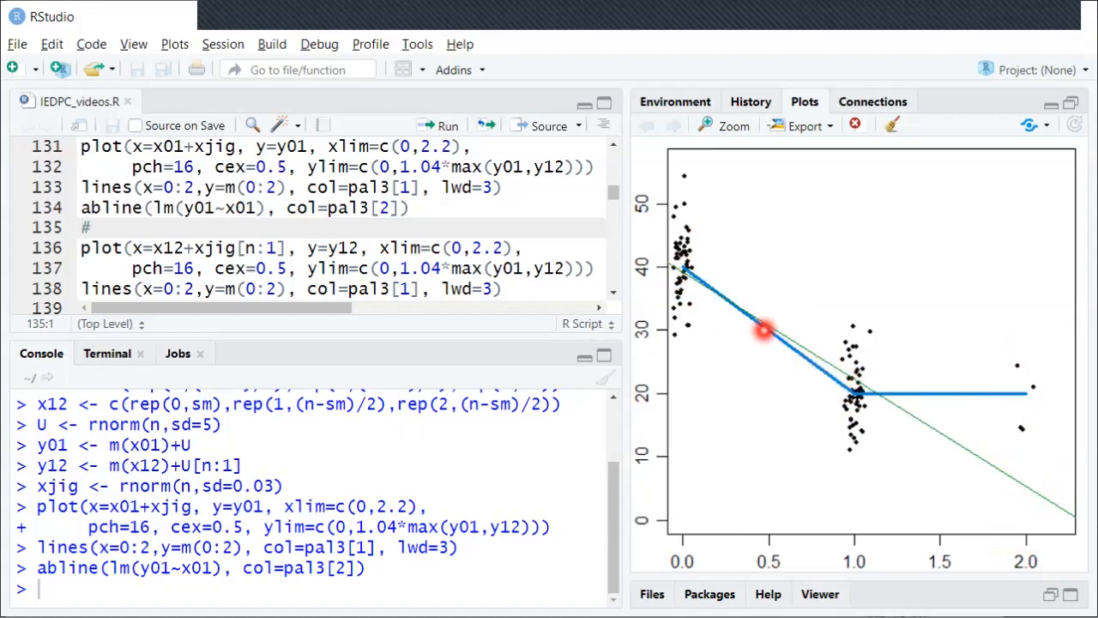
mouse_move(704, 292)
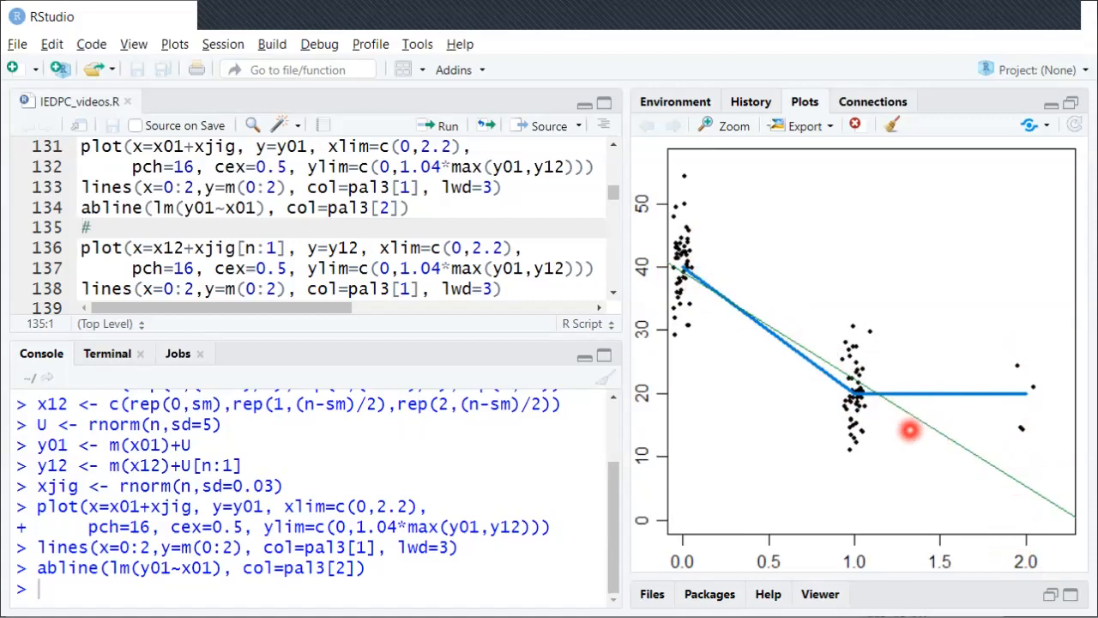
mouse_move(785, 369)
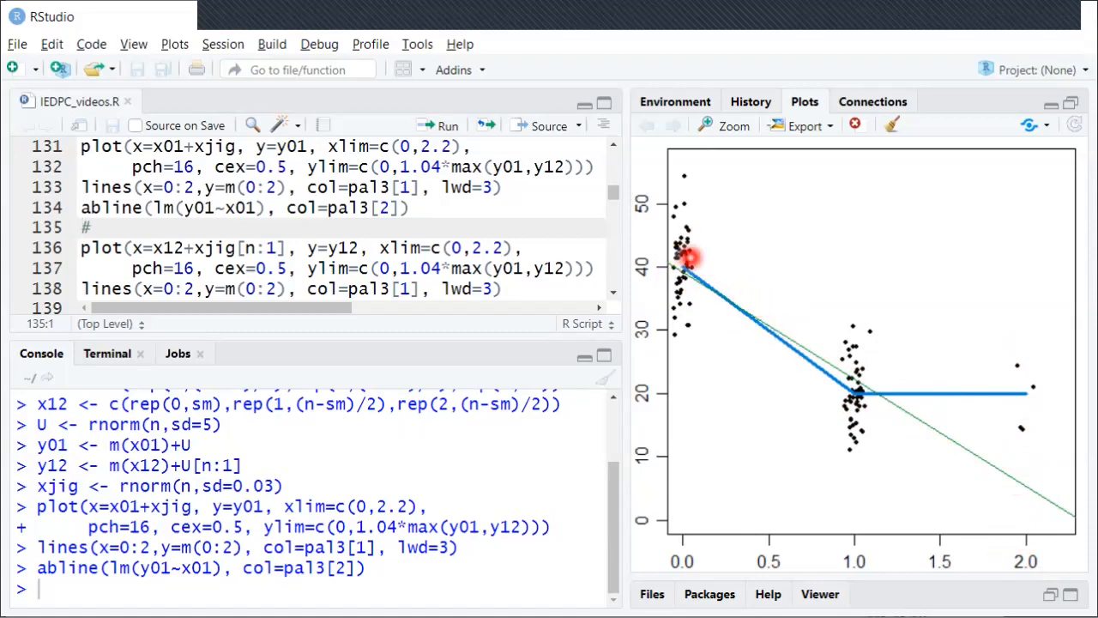
mouse_move(1052, 405)
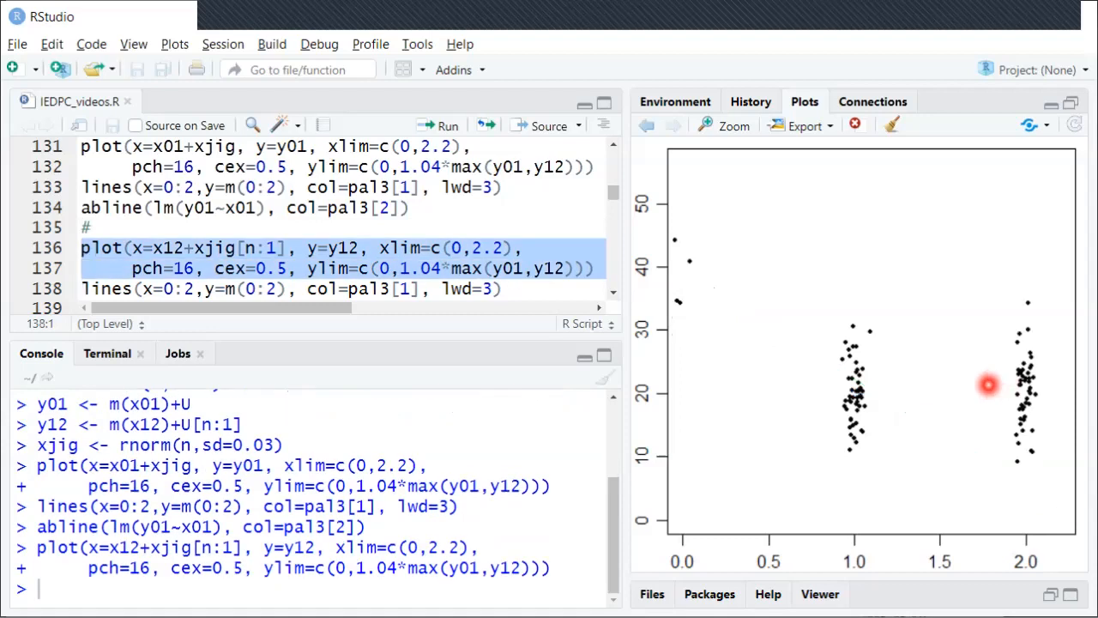
mouse_move(747, 298)
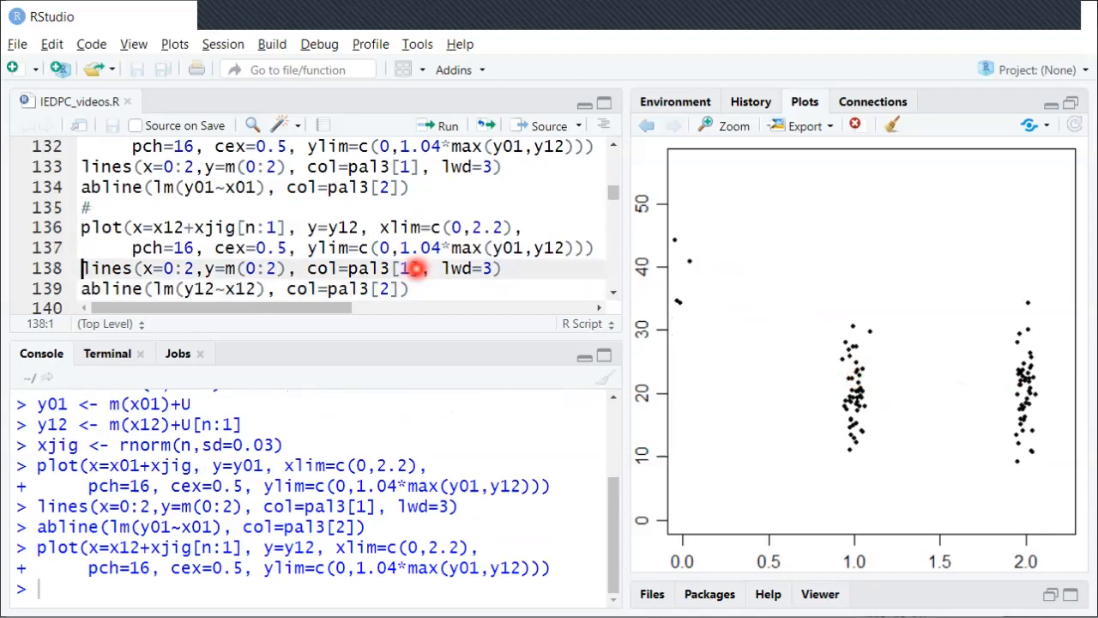
Run lines(x=0:2, y=m(0:2), col=pal3[1], lwd=3) on the y12 scatterplot.
left_click(445, 125)
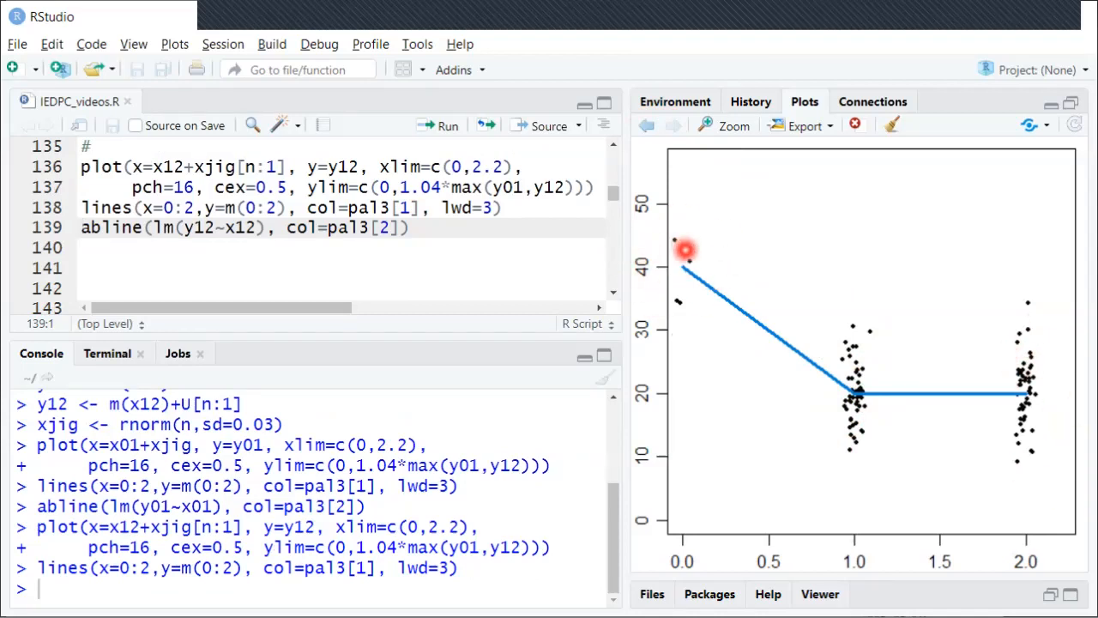
mouse_move(797, 333)
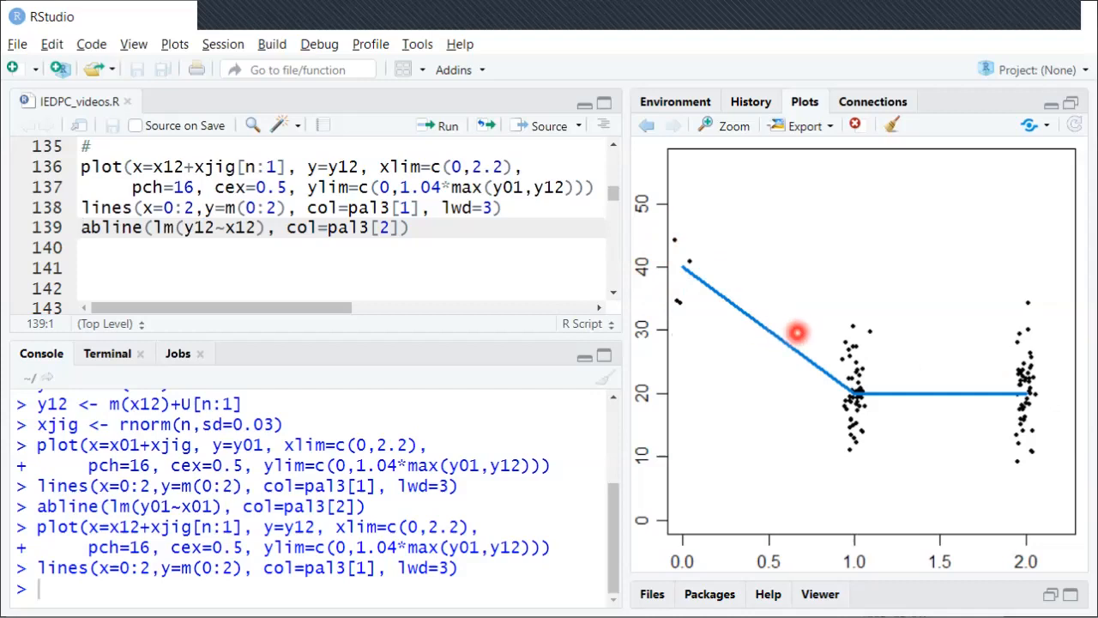
mouse_move(811, 330)
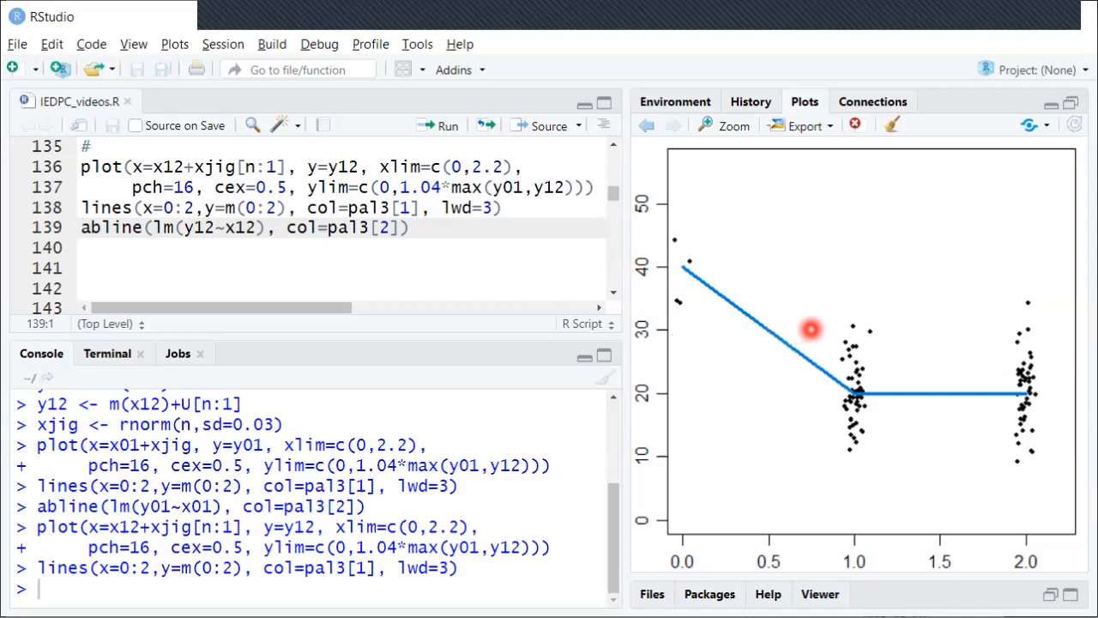
mouse_move(884, 380)
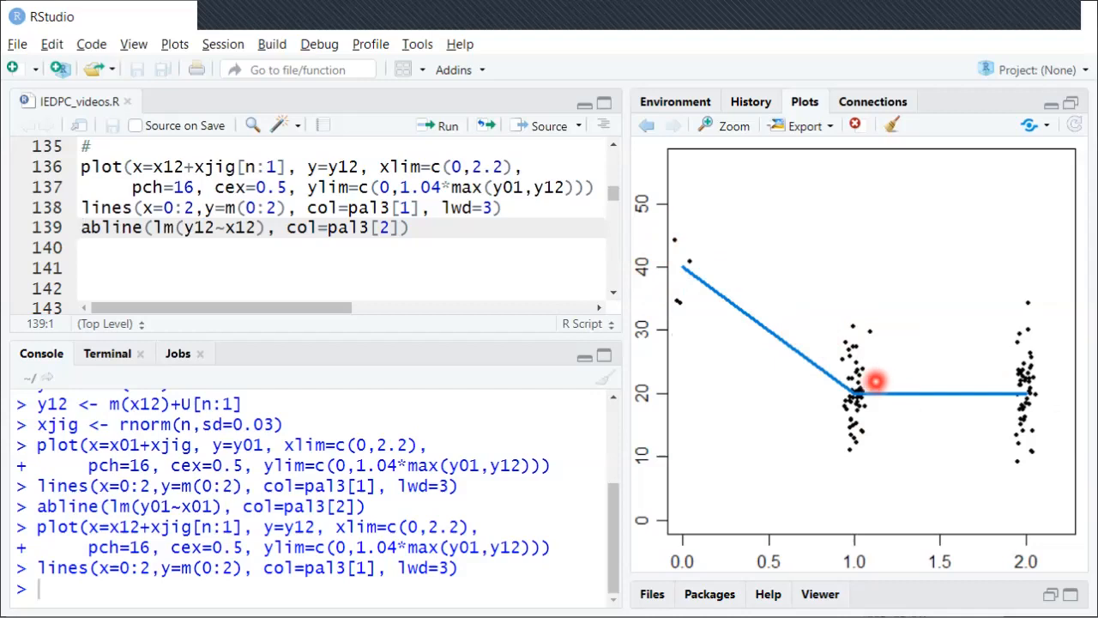
mouse_move(676, 255)
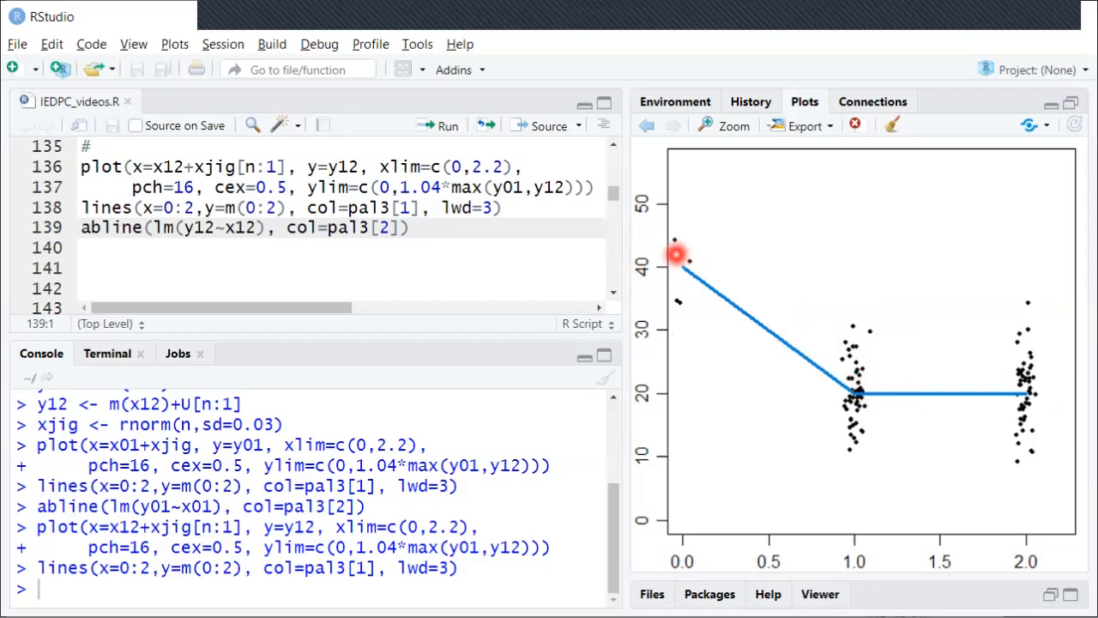
mouse_move(670, 267)
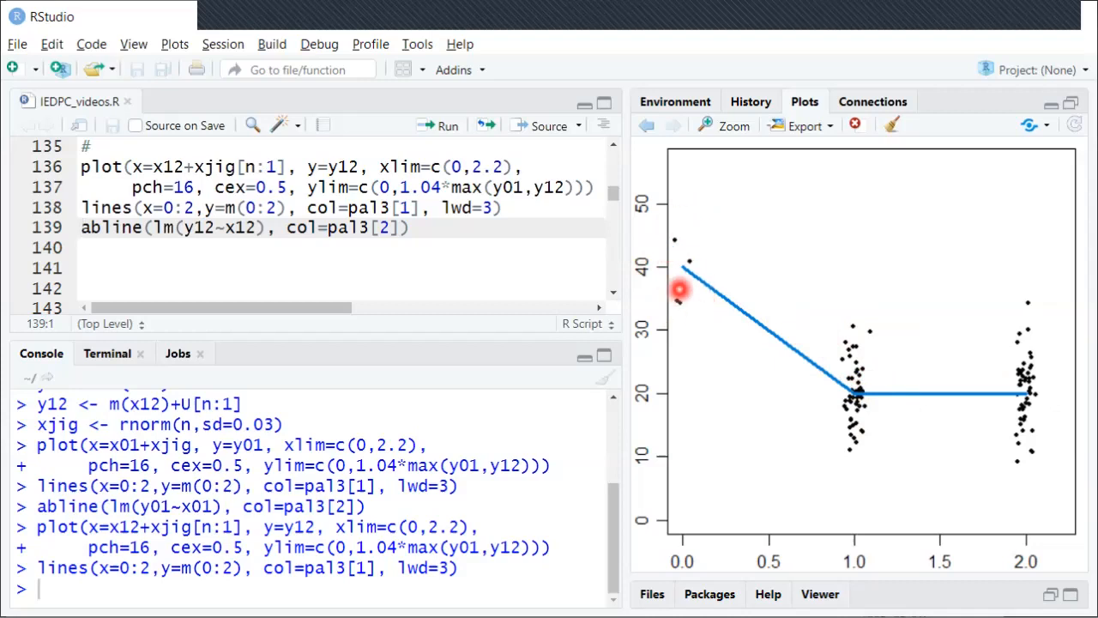
mouse_move(695, 309)
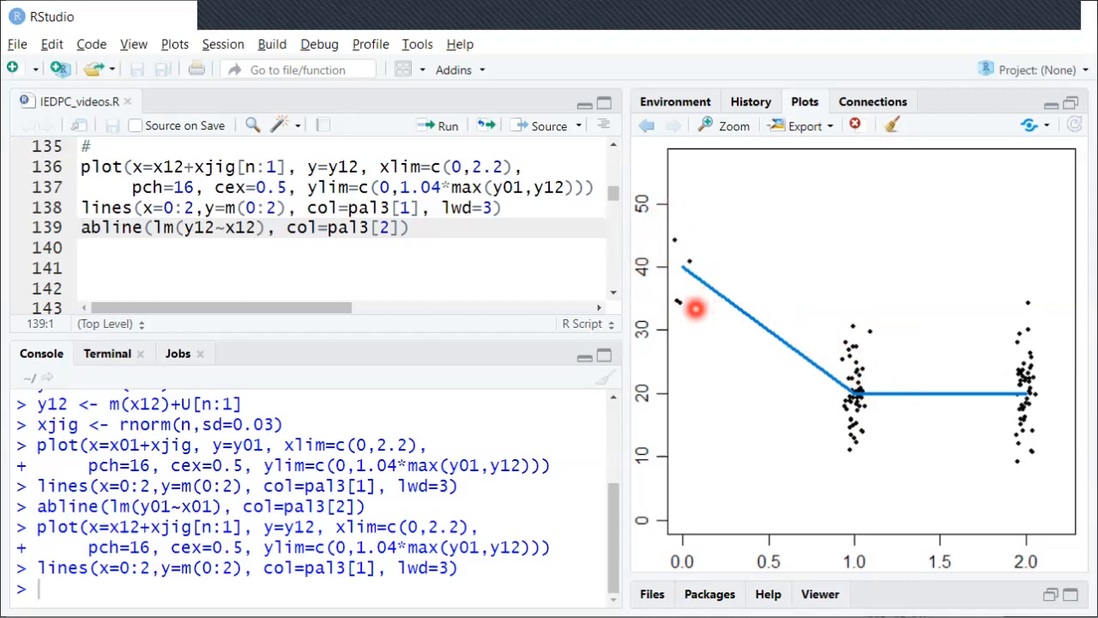
mouse_move(676, 279)
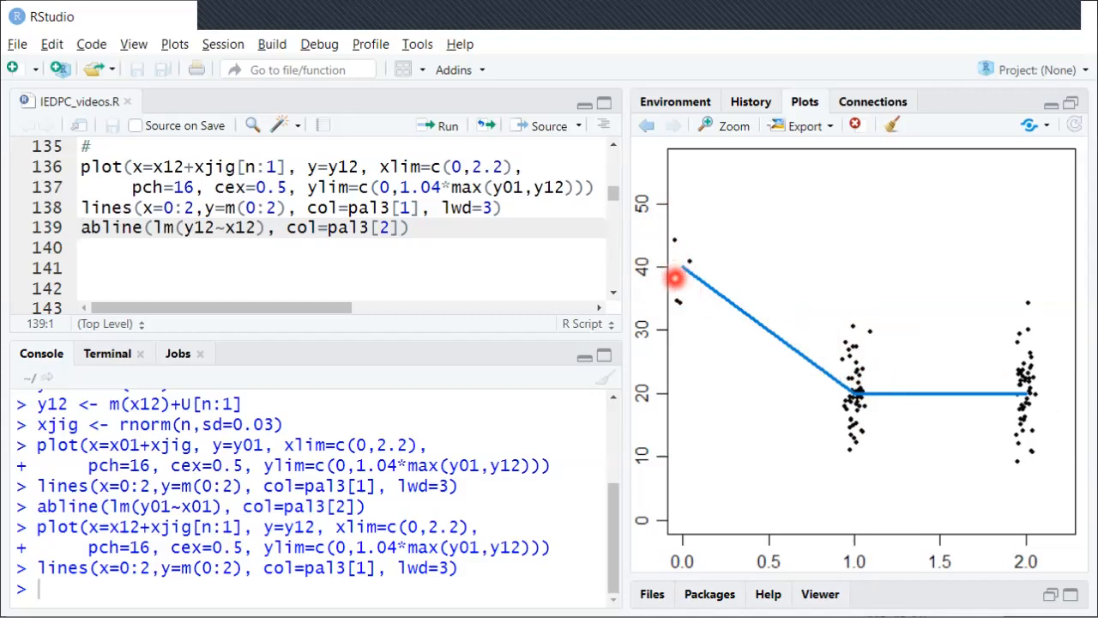
mouse_move(698, 284)
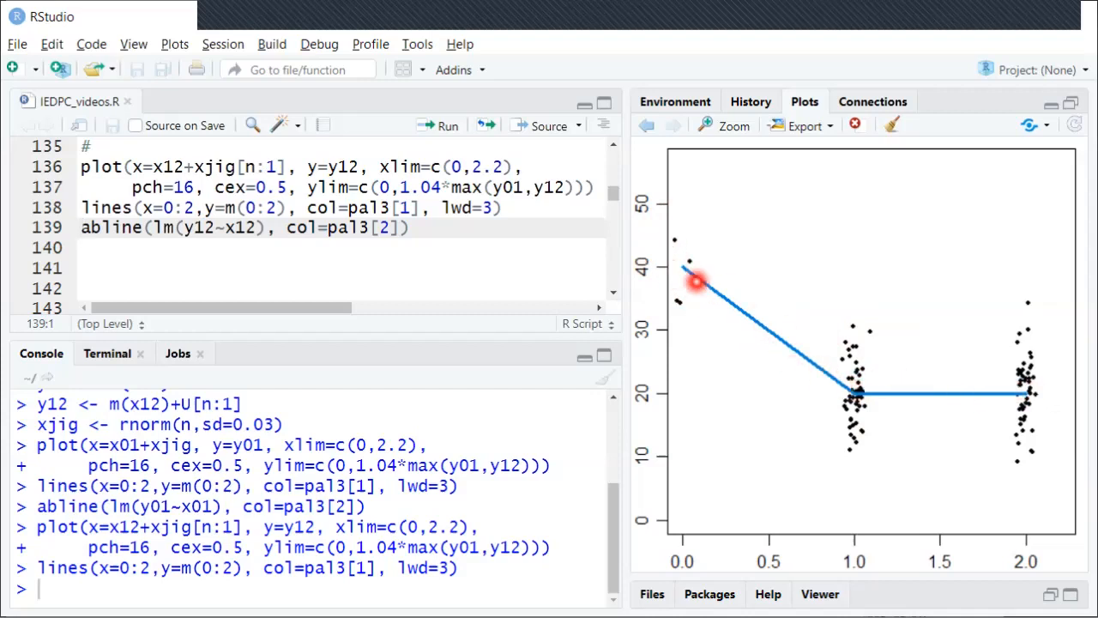
mouse_move(845, 390)
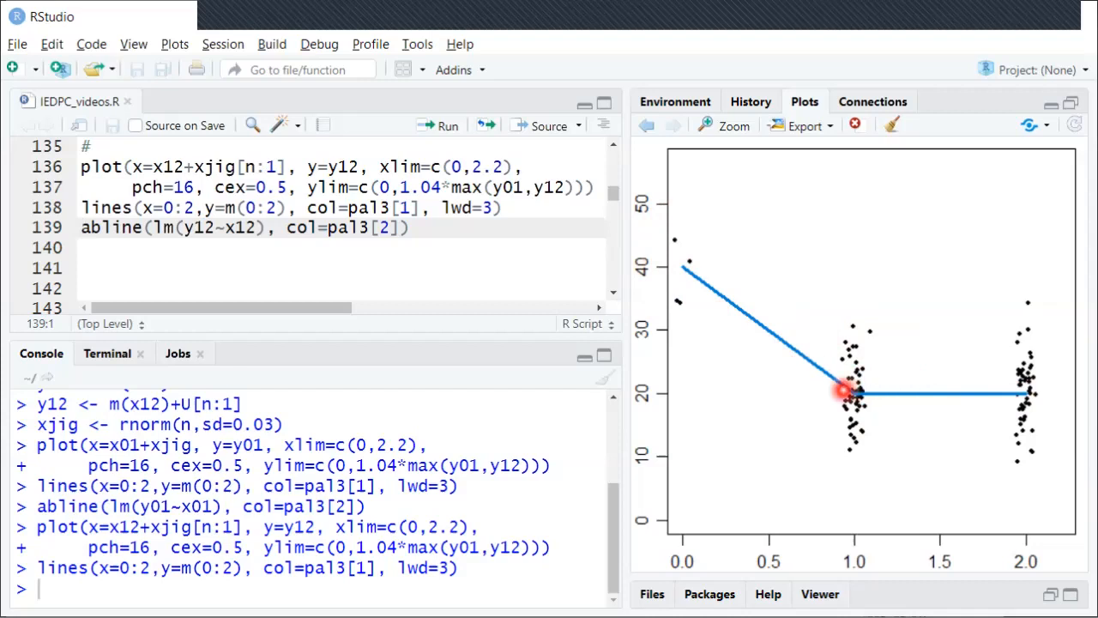
mouse_move(686, 266)
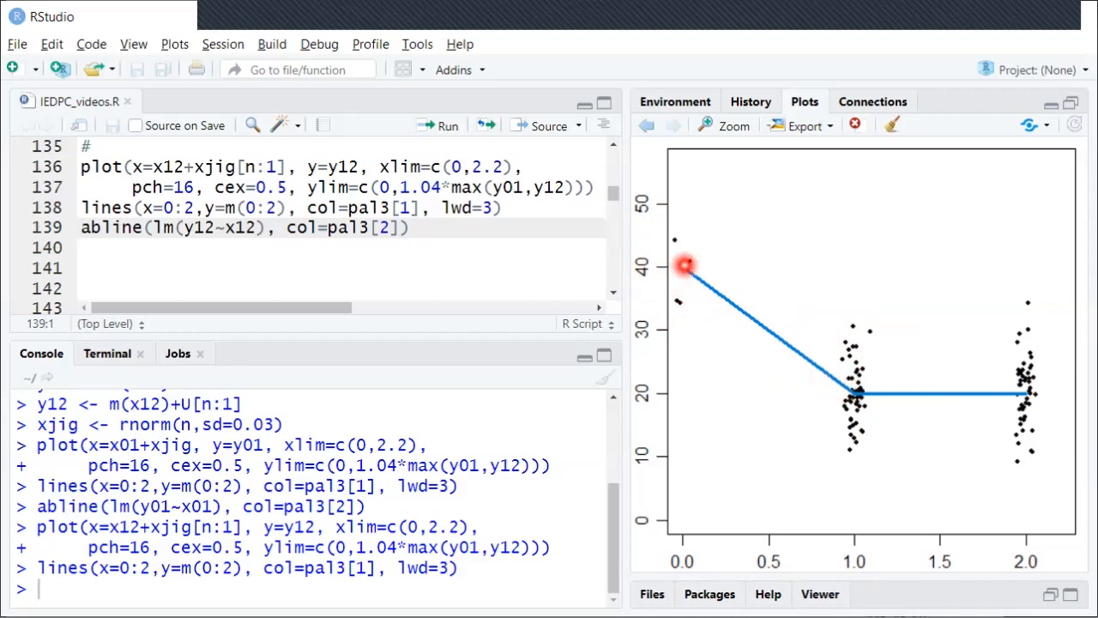
mouse_move(712, 334)
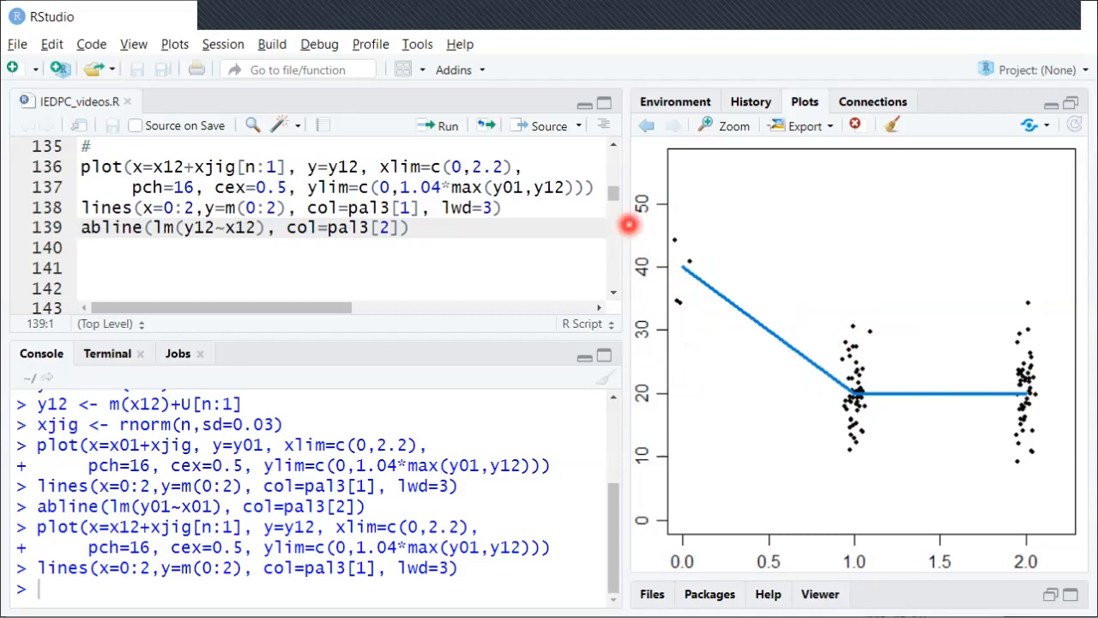
mouse_move(727, 320)
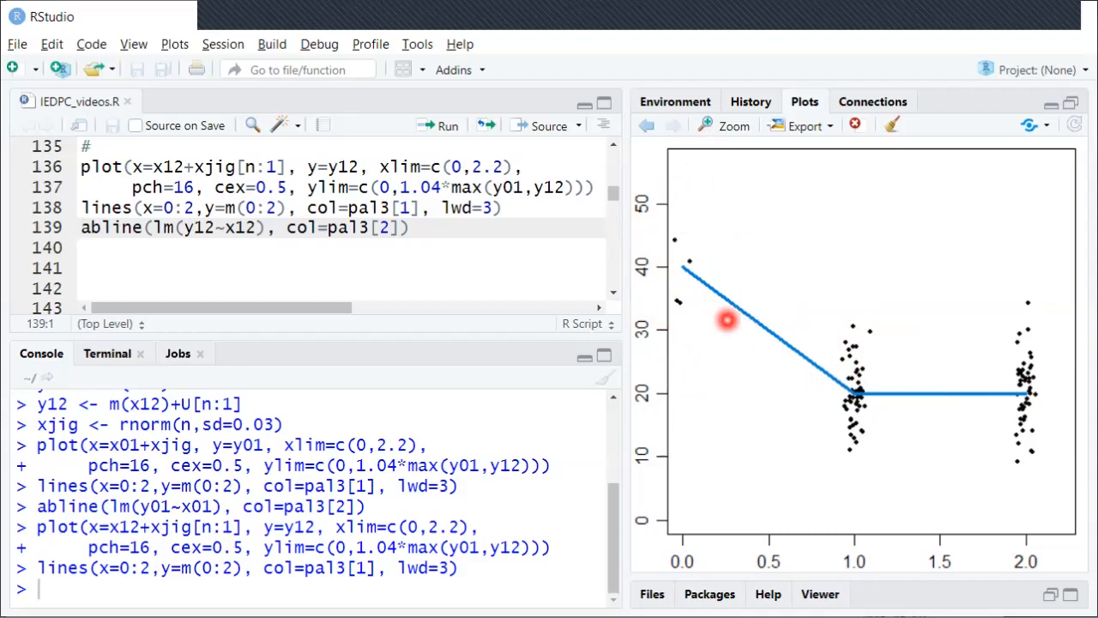
mouse_move(884, 426)
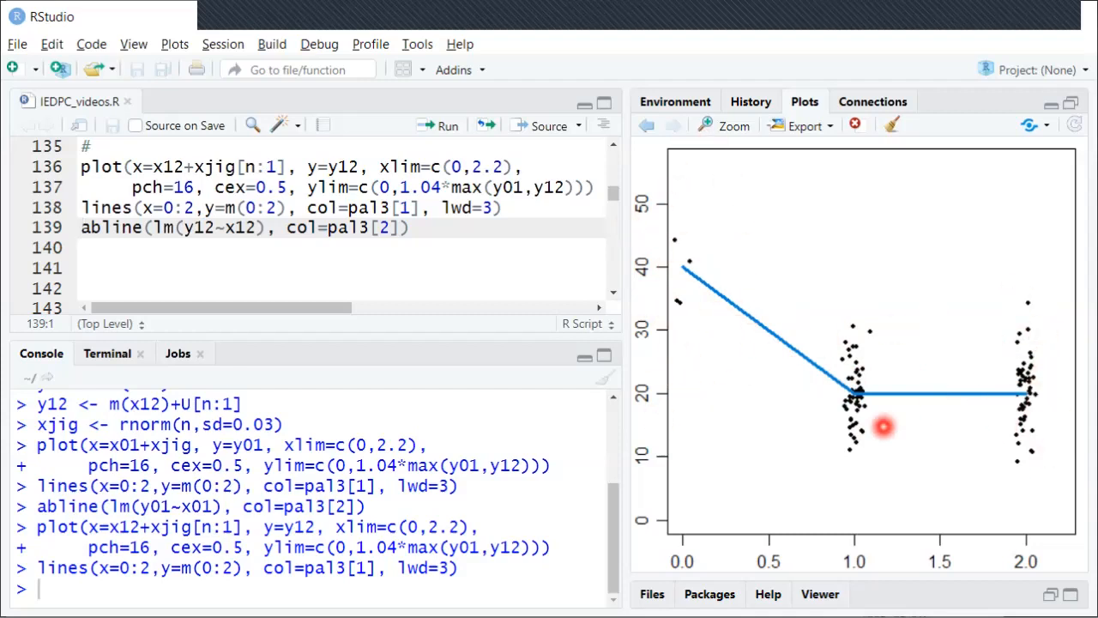
mouse_move(821, 364)
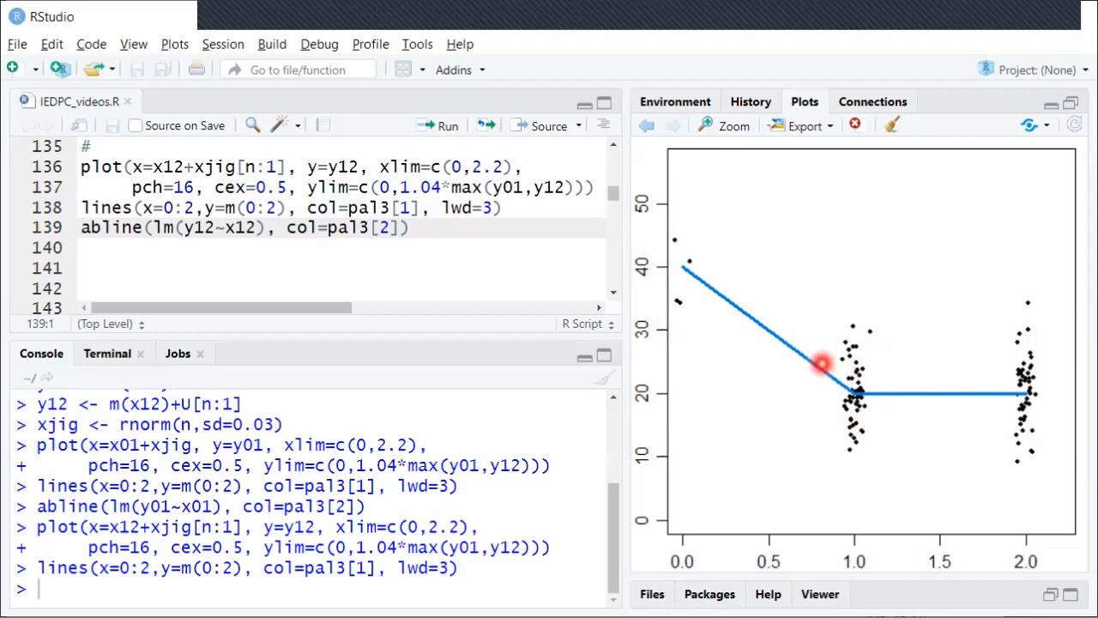
mouse_move(856, 371)
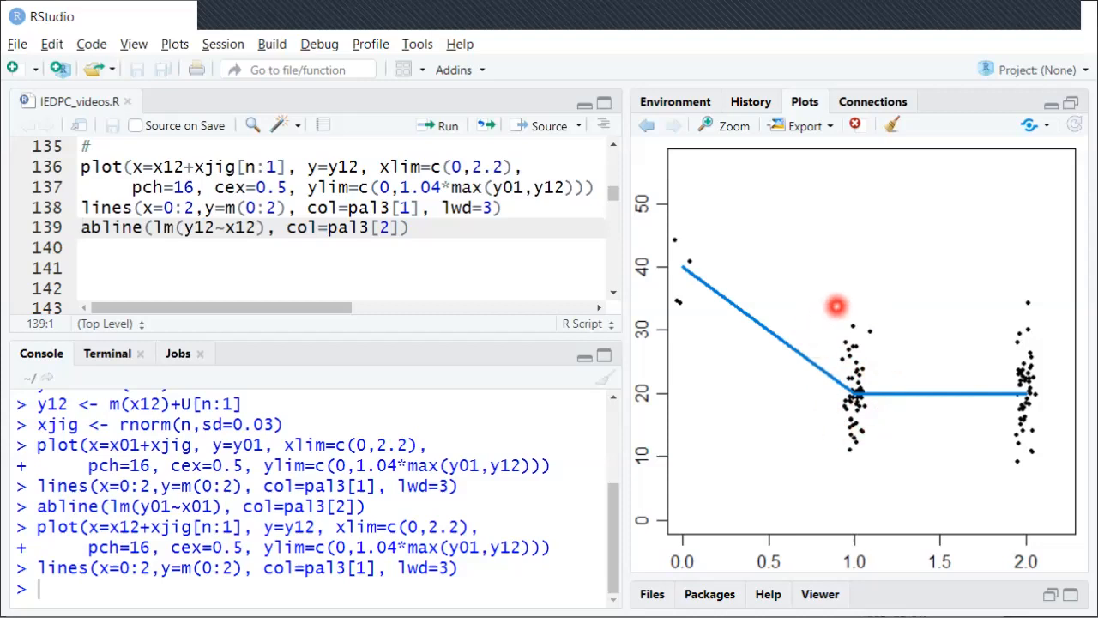
mouse_move(1030, 397)
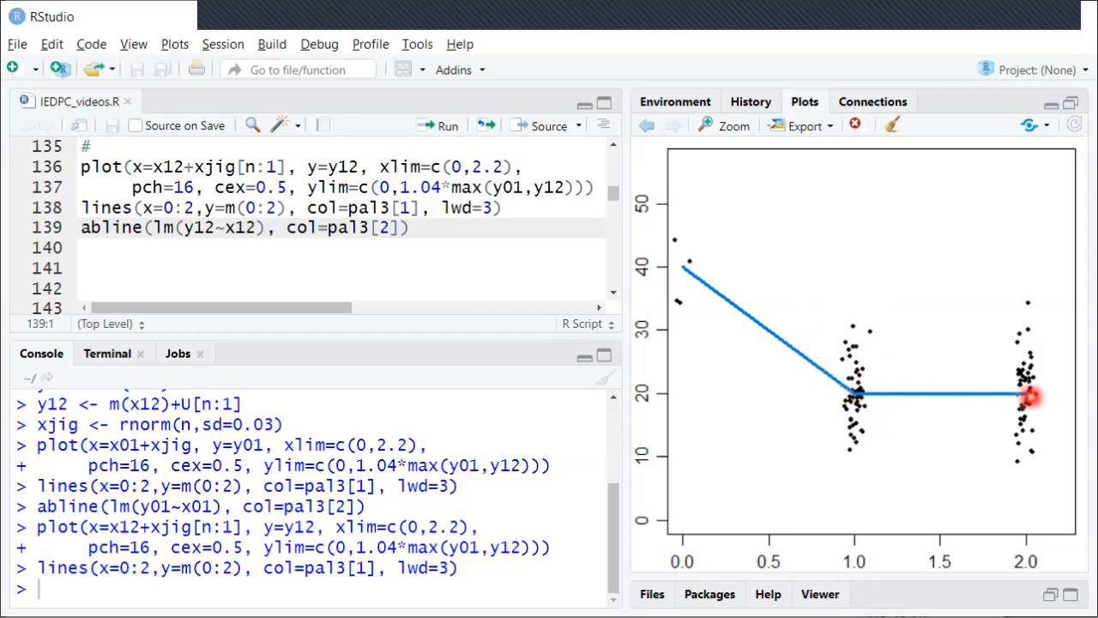
mouse_move(903, 380)
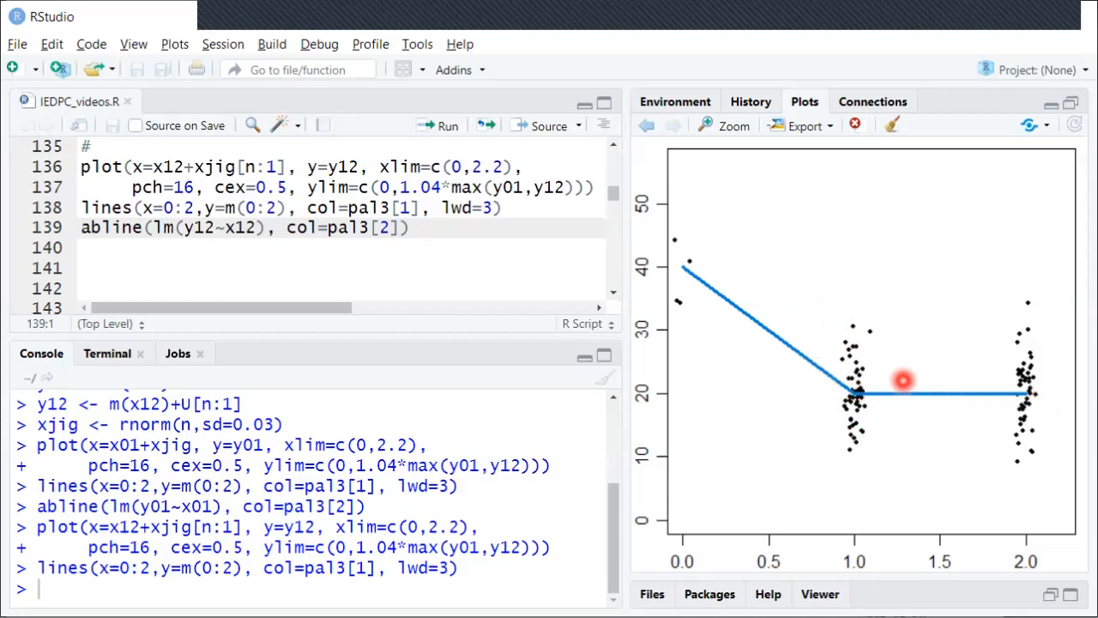
mouse_move(1027, 392)
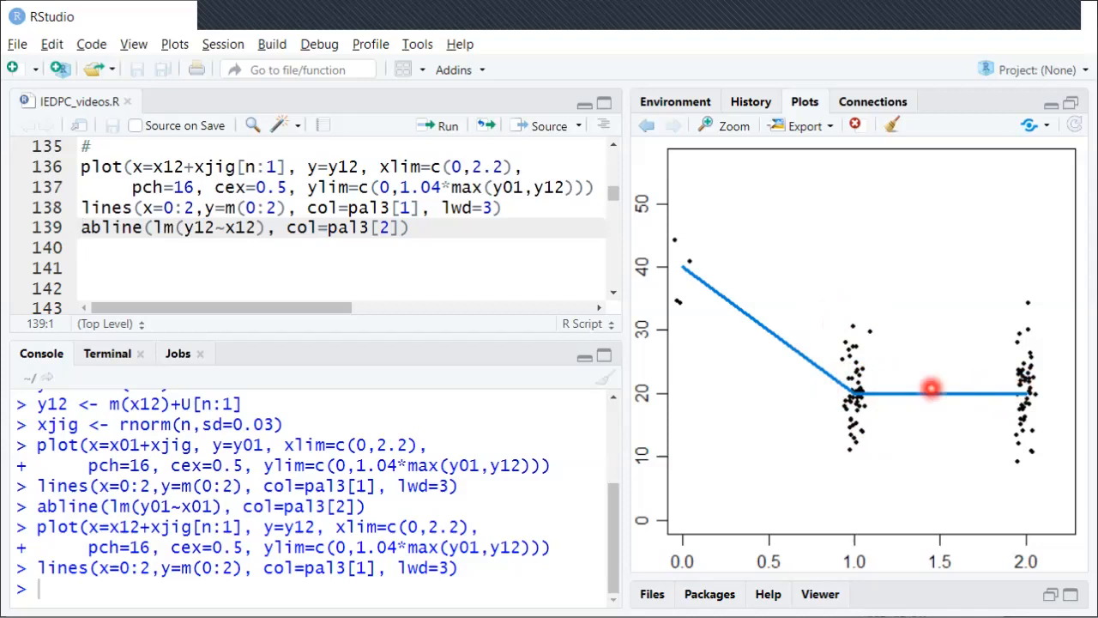
mouse_move(731, 260)
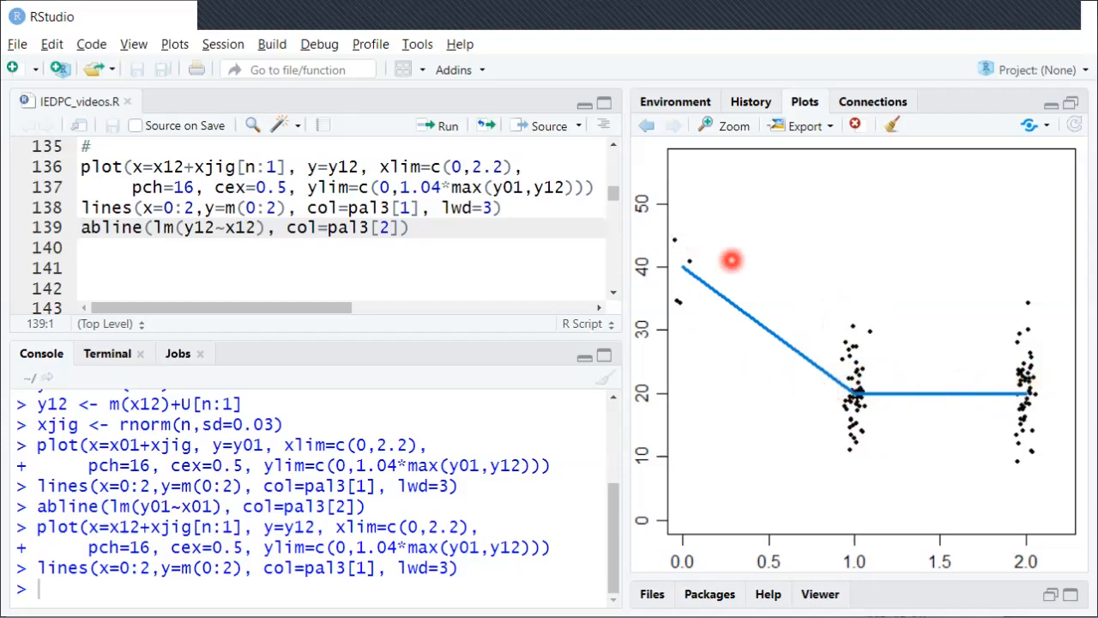
mouse_move(1010, 411)
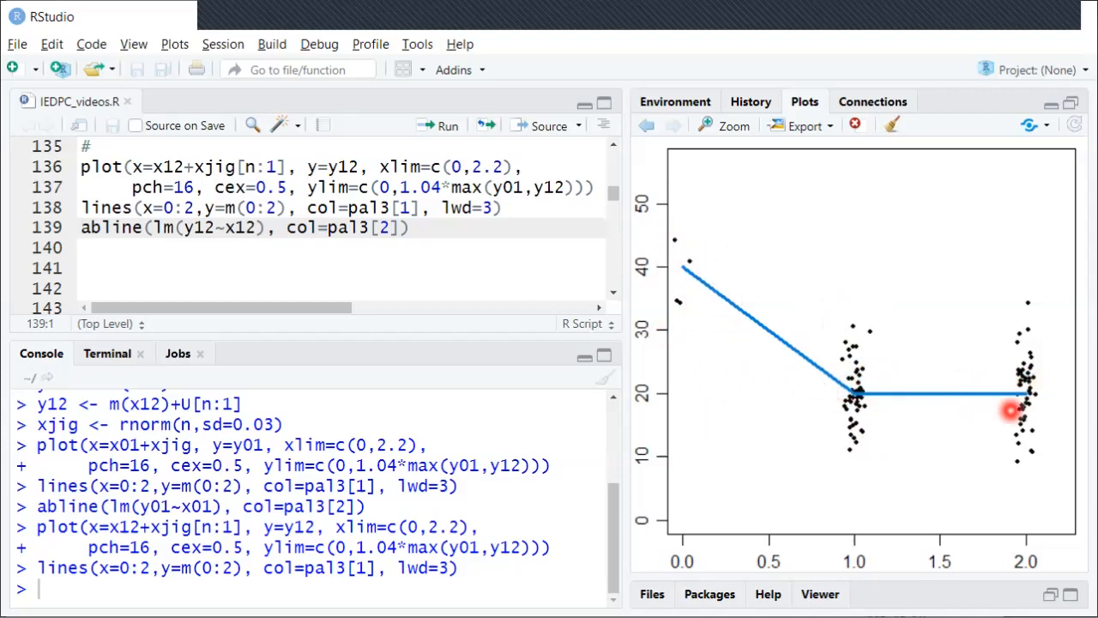
mouse_move(871, 386)
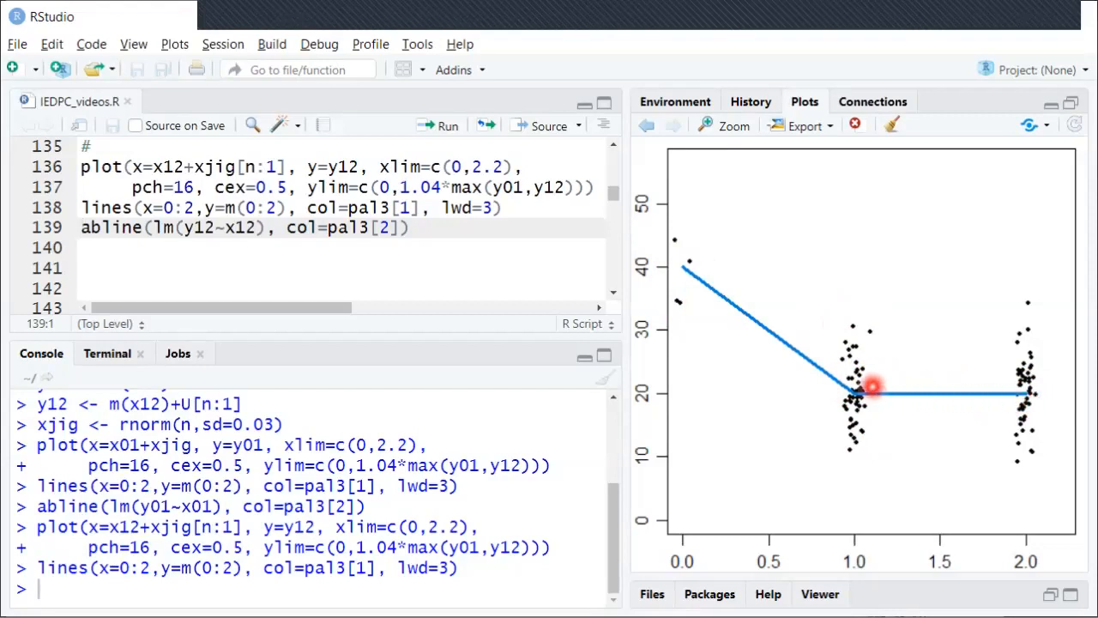
mouse_move(1033, 403)
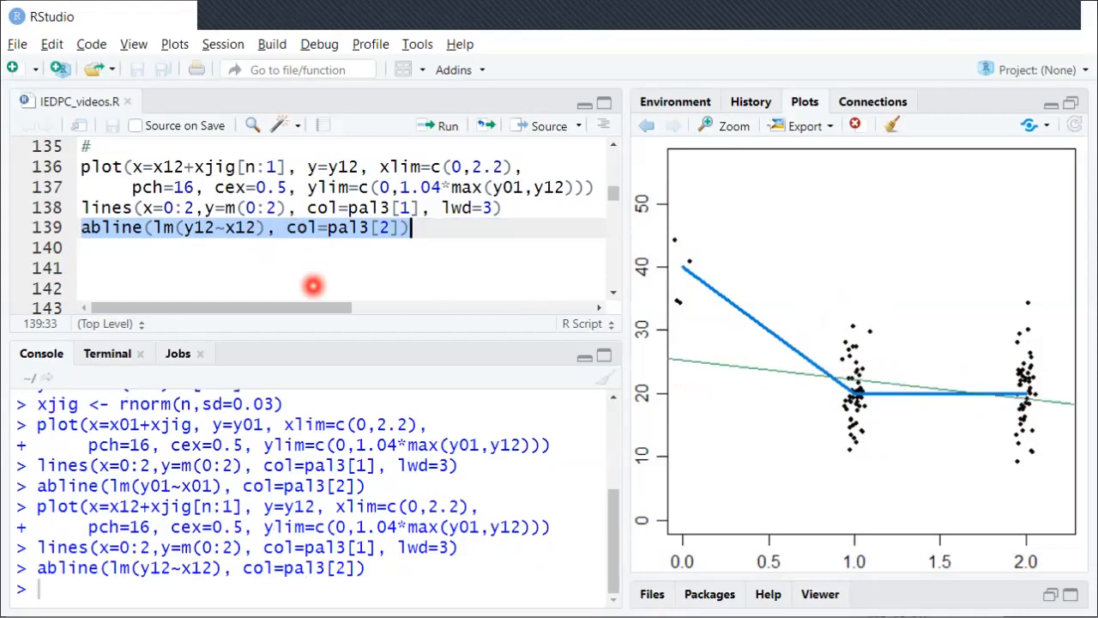
mouse_move(309, 251)
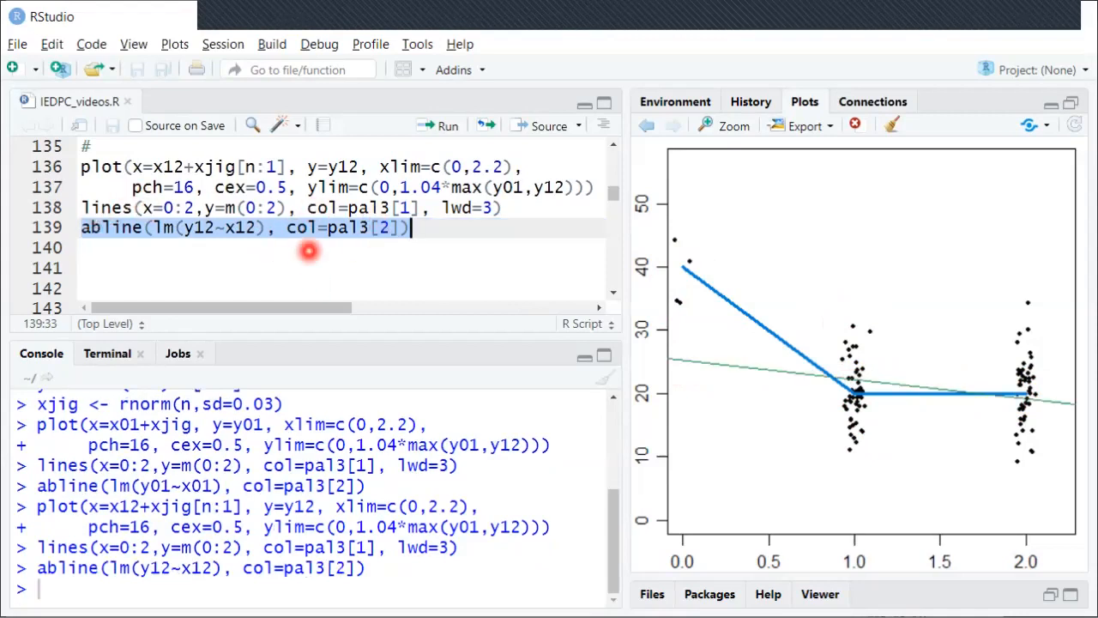
mouse_move(848, 301)
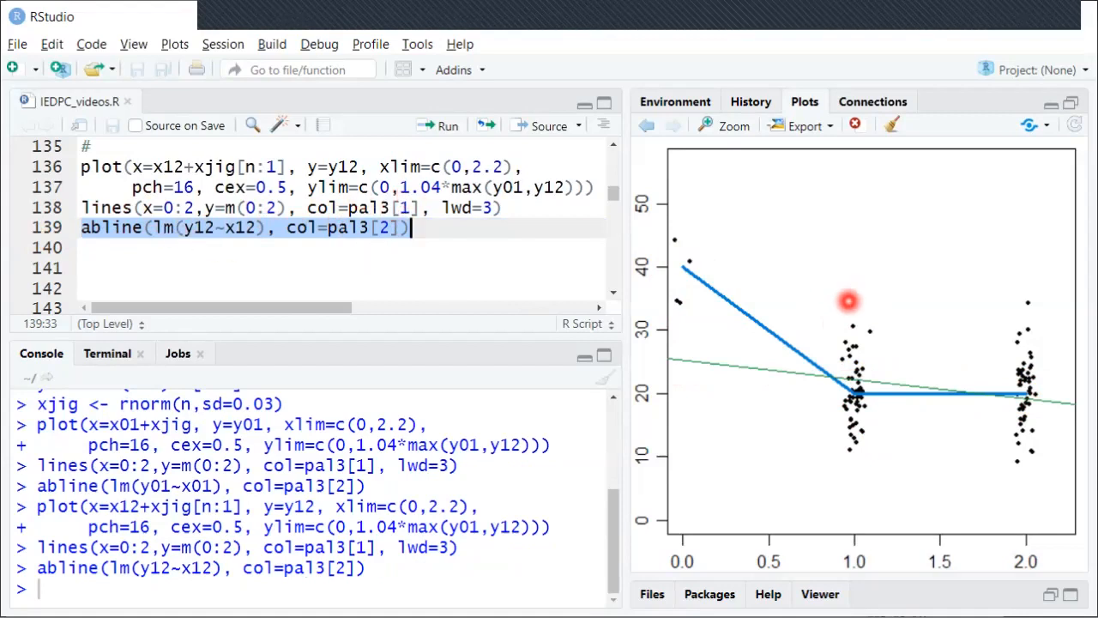
mouse_move(798, 379)
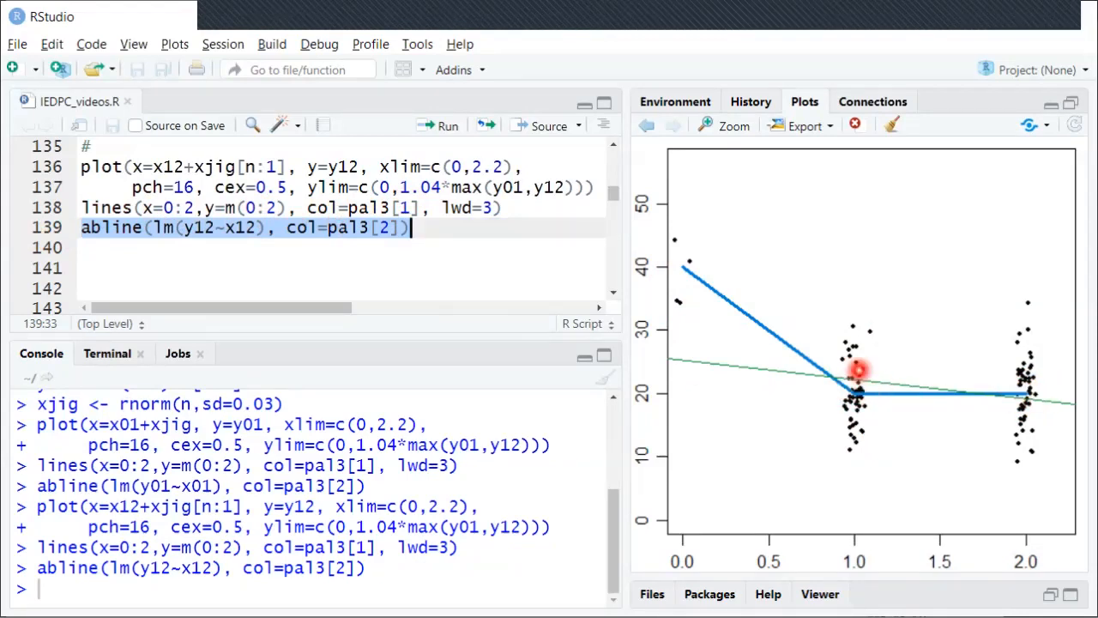
mouse_move(1033, 388)
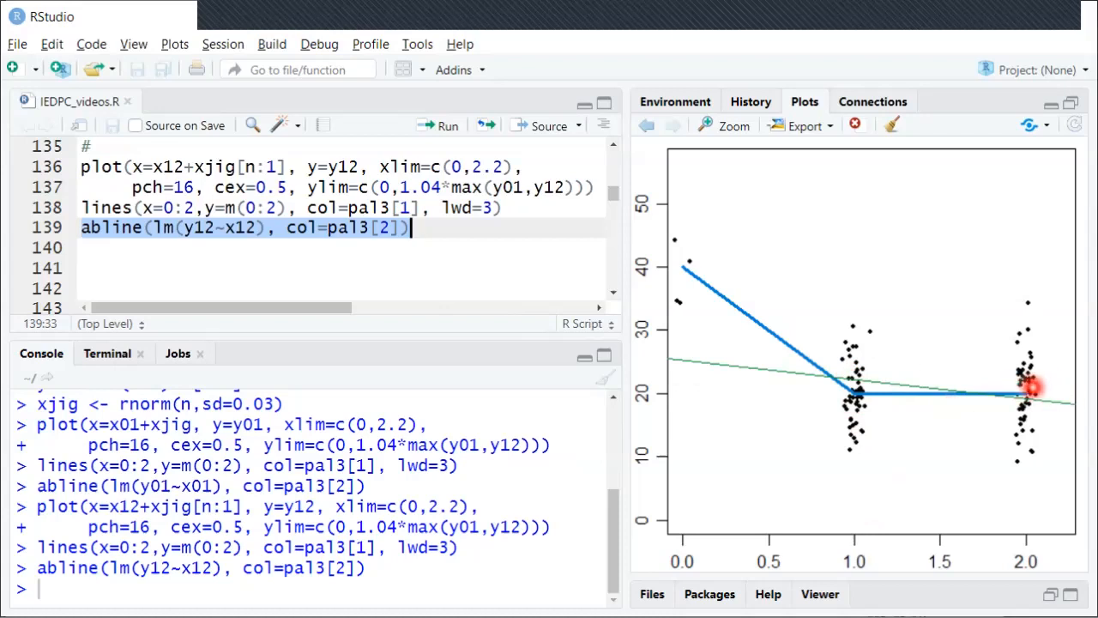
mouse_move(771, 350)
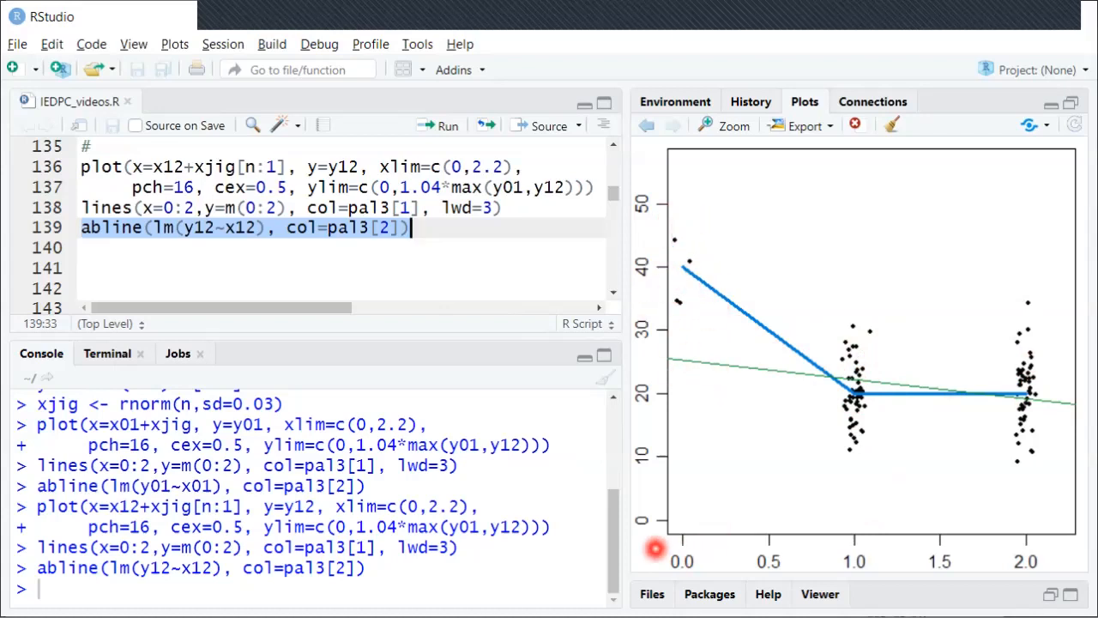
mouse_move(655, 309)
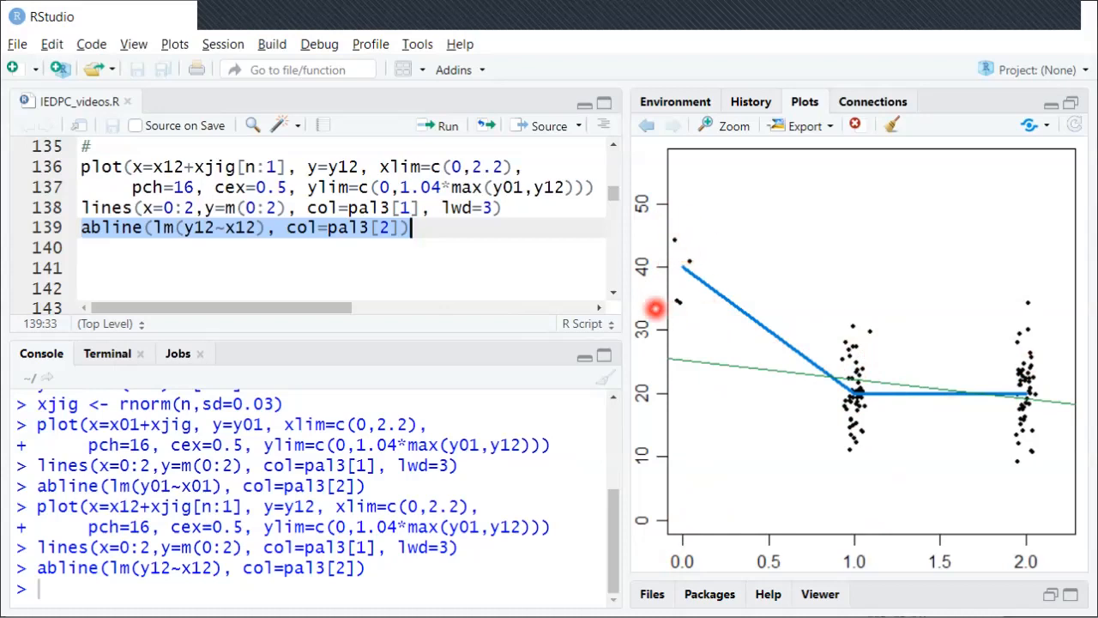
mouse_move(682, 289)
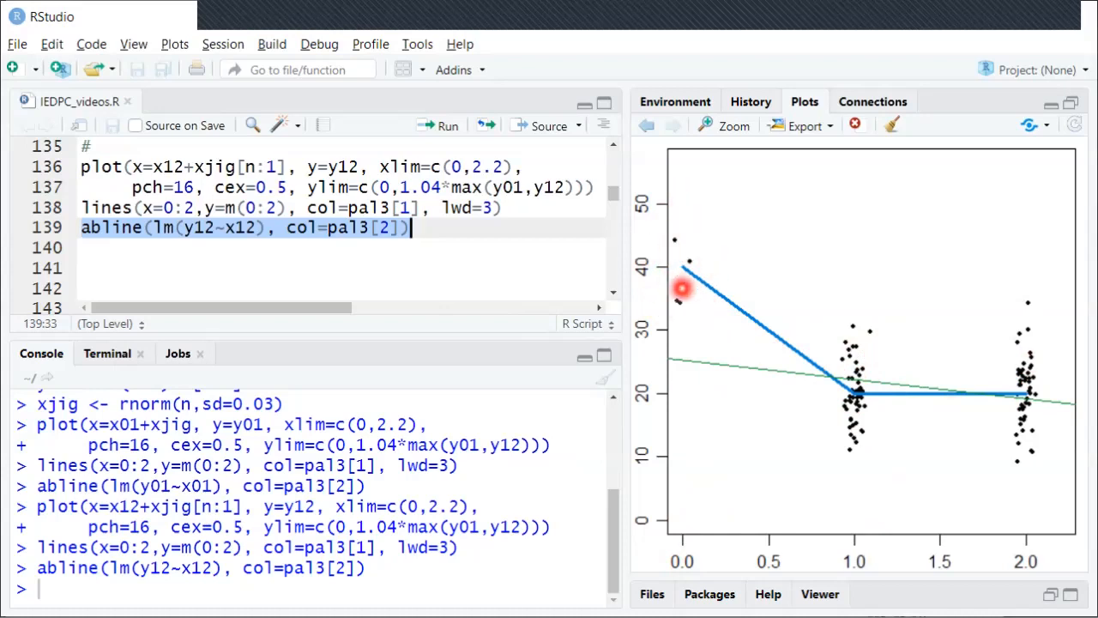